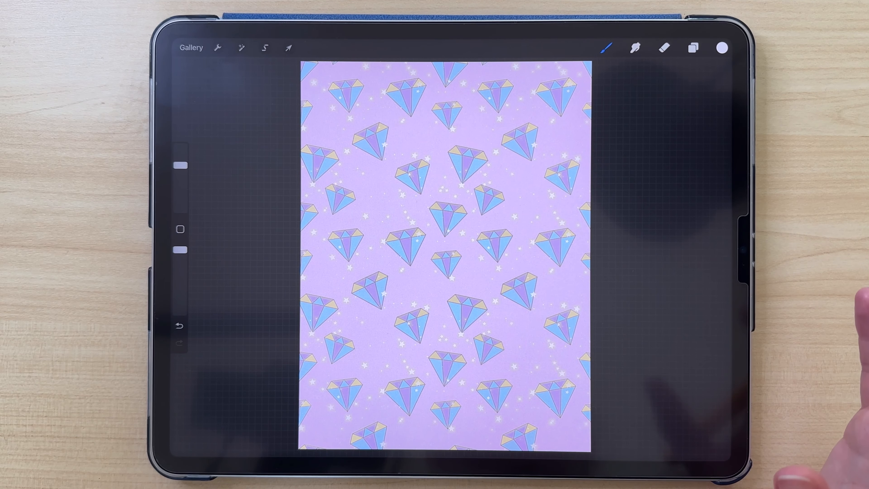
# Return to the Gallery and create a new Square 2048 × 2048 px canvas
pyautogui.click(191, 47)
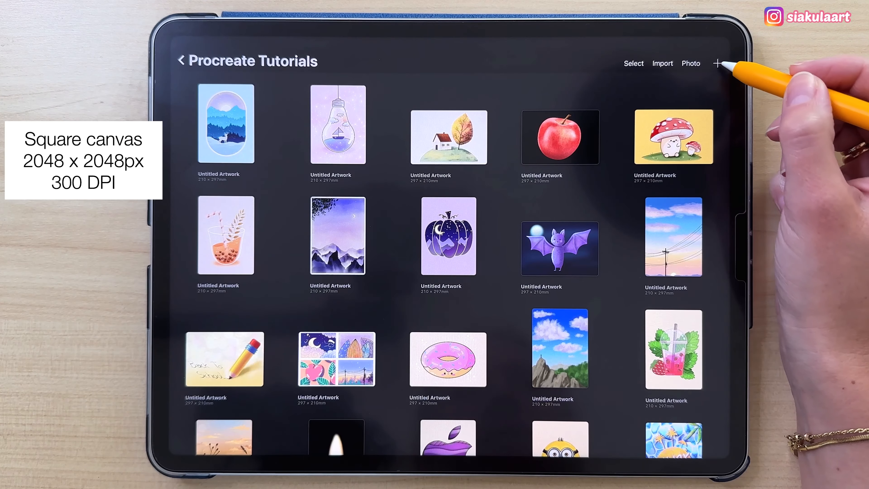
pyautogui.click(718, 63)
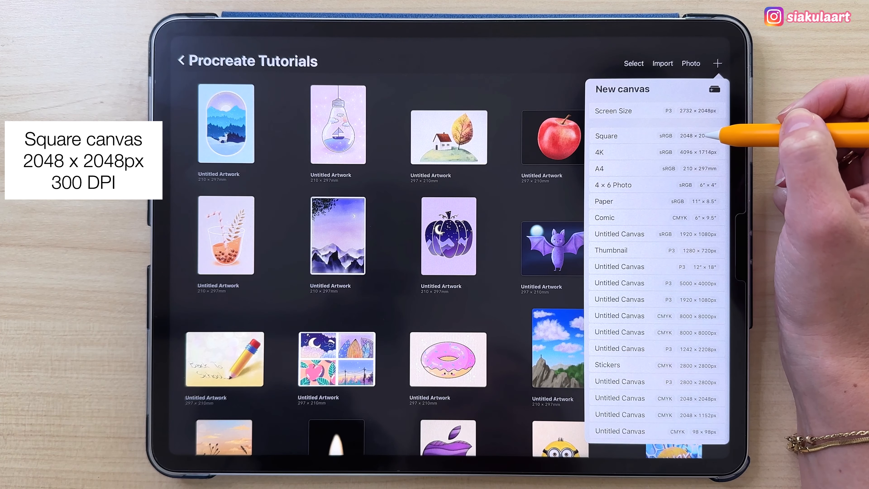
pyautogui.click(607, 136)
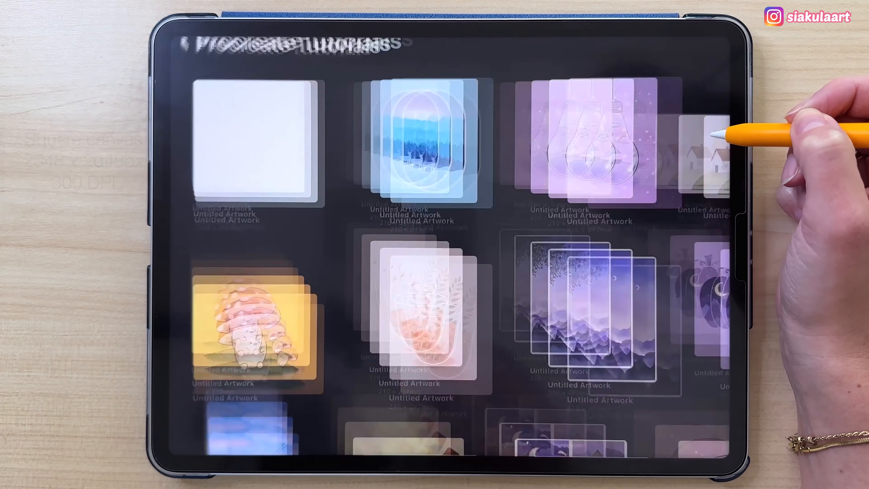
pyautogui.click(254, 144)
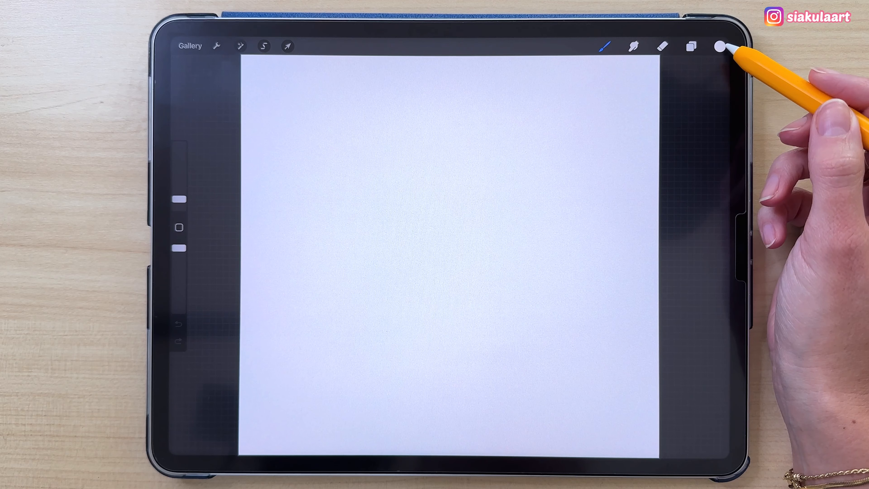
# Fill the canvas with lilac, add Layer 2 above it and pick a purple brush colour
pyautogui.click(720, 46)
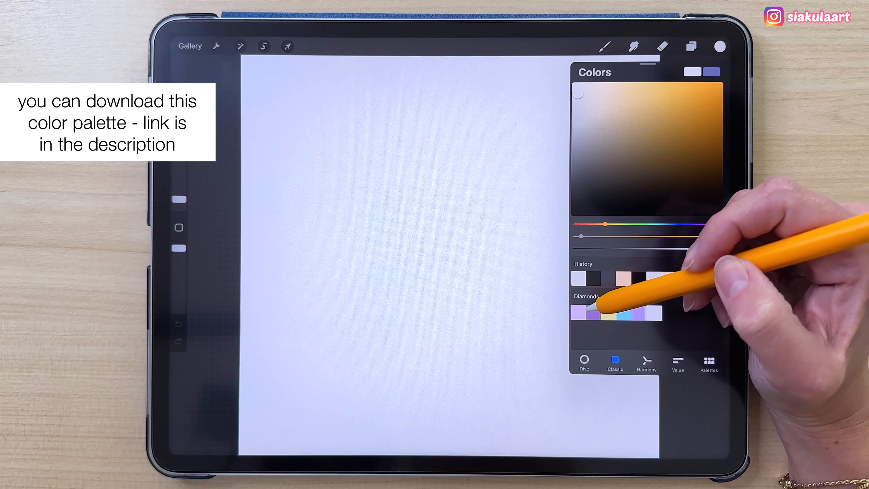
pyautogui.moveTo(603, 224); pyautogui.dragTo(703, 224)
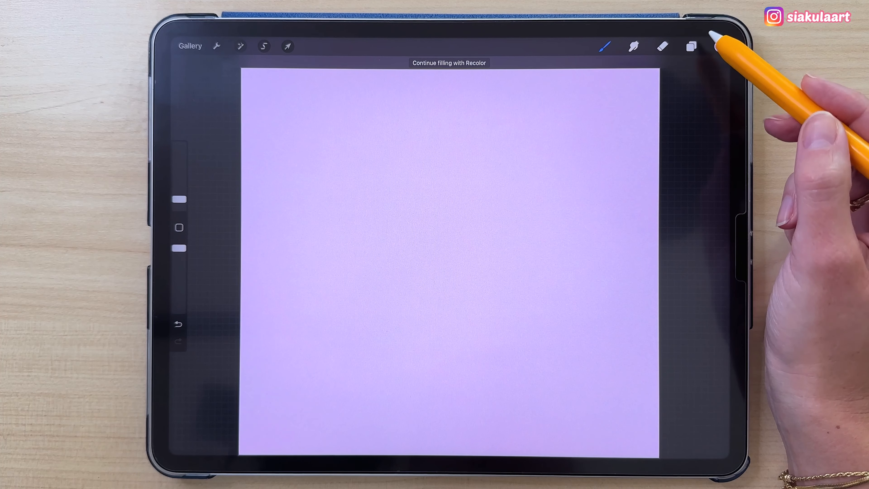
pyautogui.click(691, 46)
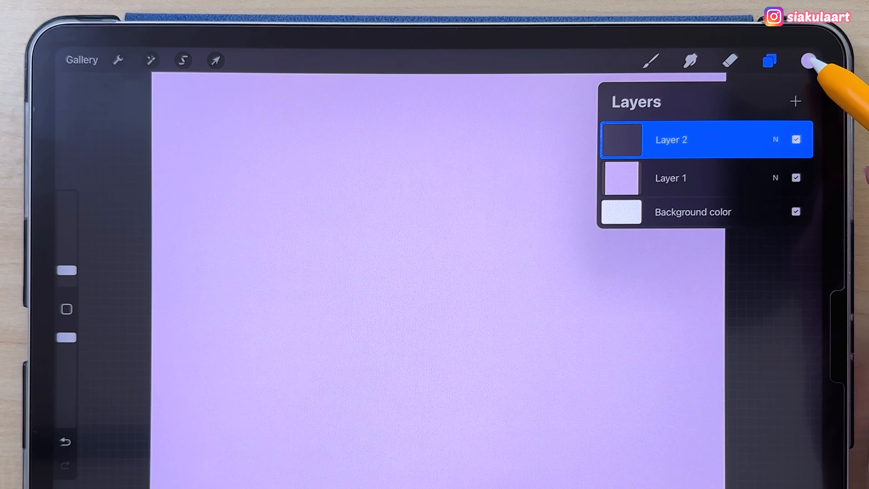
pyautogui.click(809, 60)
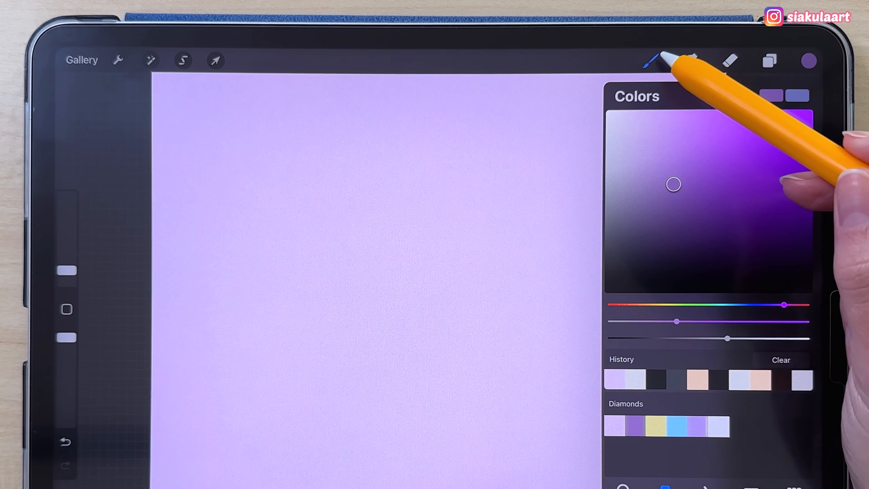
pyautogui.click(651, 61)
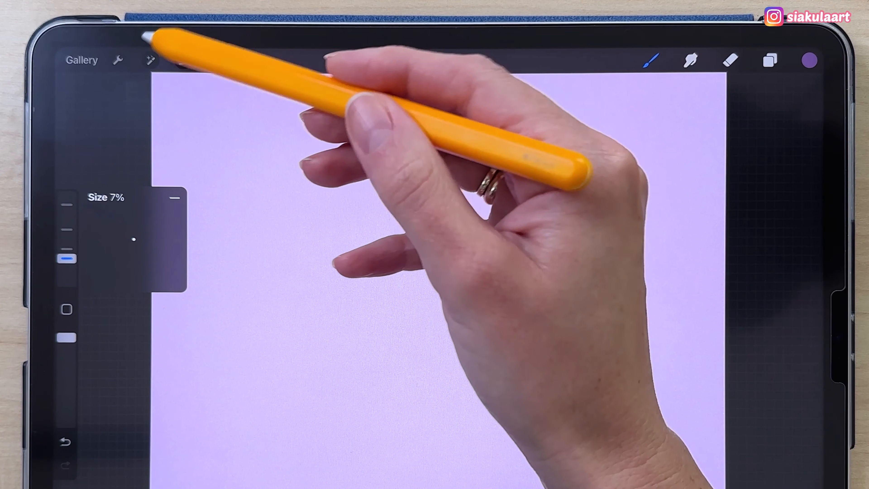
# Turn on the Drawing Guide and set it to vertical Symmetry mode
pyautogui.click(116, 60)
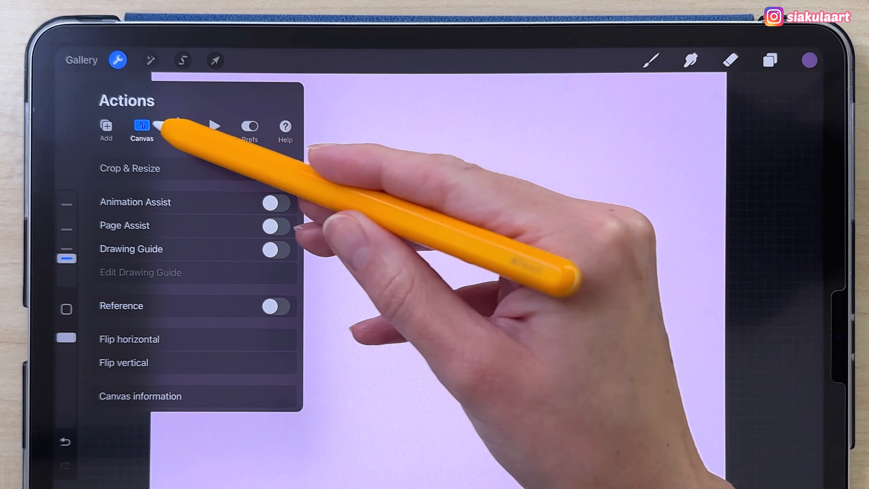
pyautogui.click(276, 250)
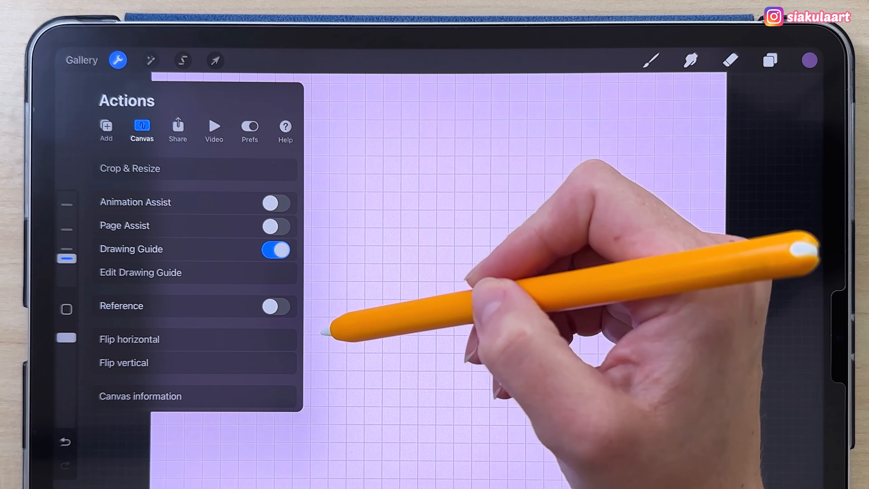
pyautogui.click(141, 272)
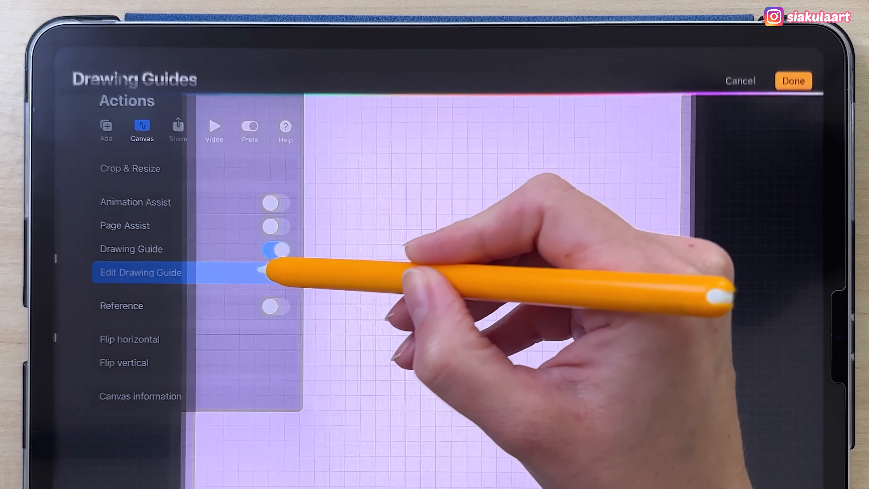
pyautogui.click(141, 272)
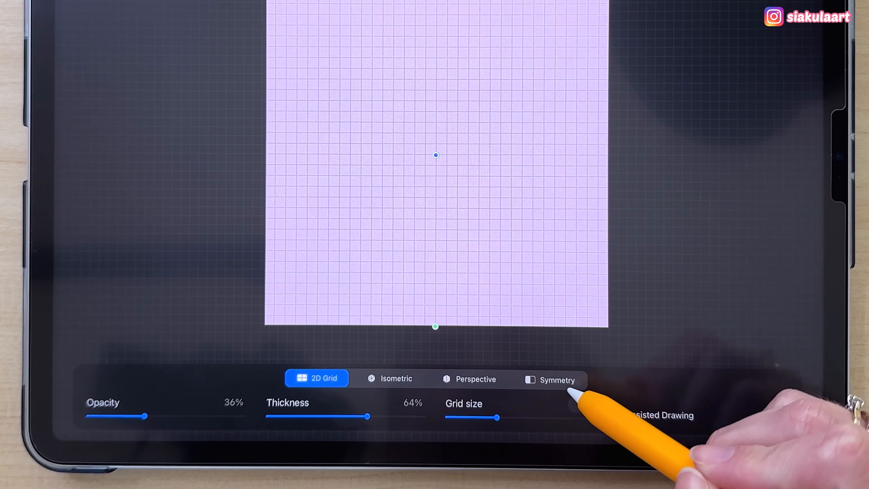
pyautogui.click(549, 380)
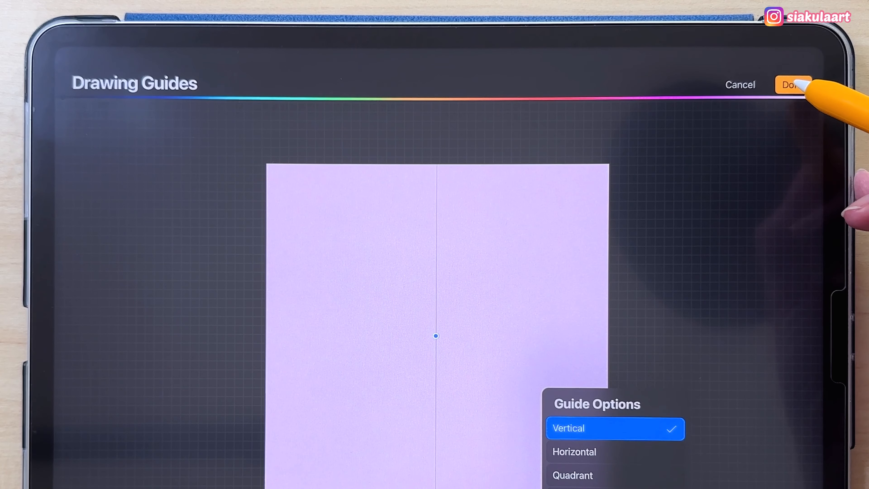
pyautogui.click(792, 84)
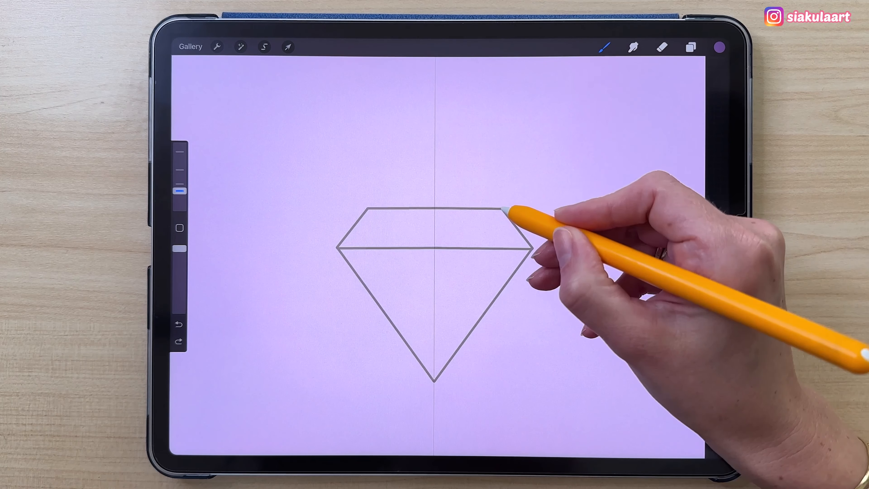
# Draw facet lines across the diamond's crown with symmetry mirroring them
pyautogui.moveTo(502, 208); pyautogui.dragTo(471, 247)
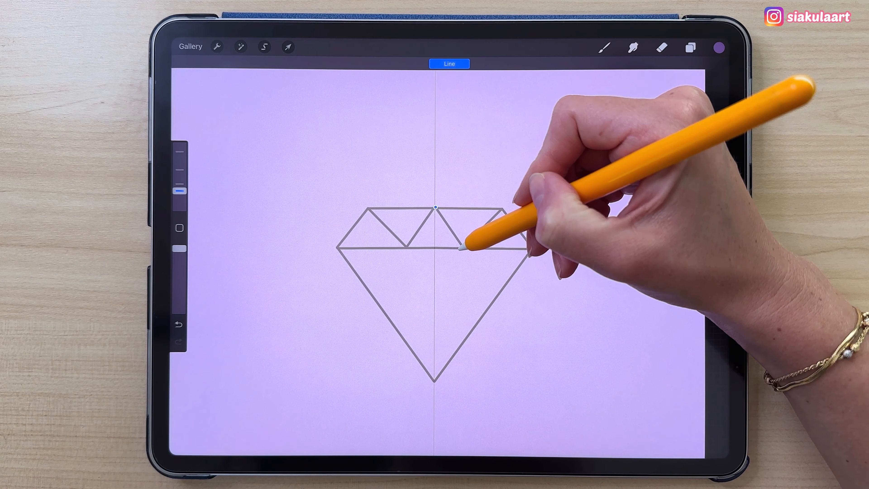
pyautogui.moveTo(438, 208); pyautogui.dragTo(463, 247)
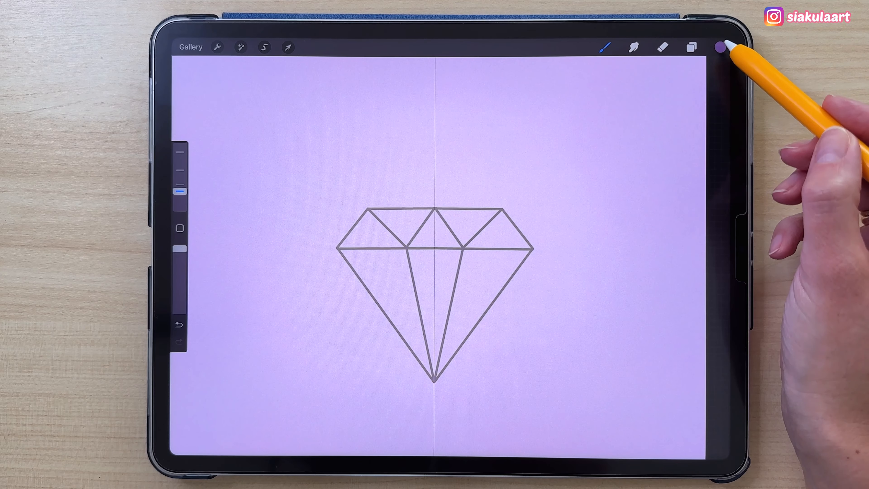
# Fill the crown triangles yellow, the pavilion and centre blue, and the upper triangles purple
pyautogui.click(720, 46)
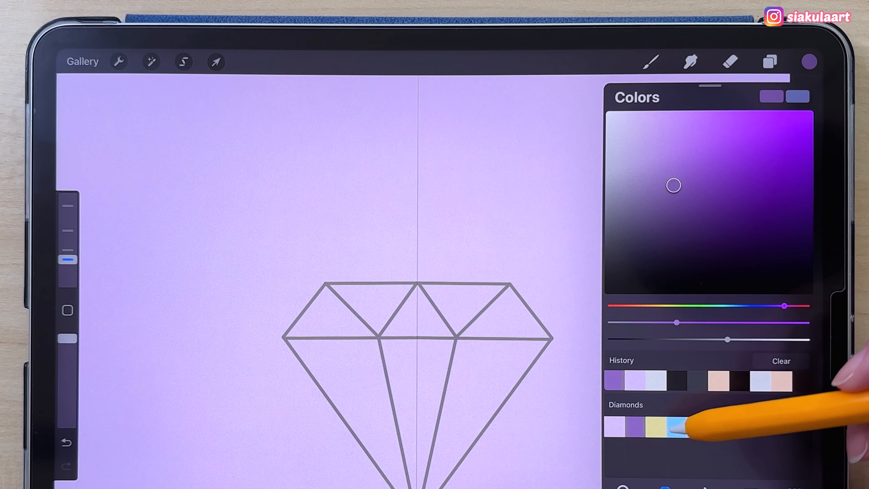
pyautogui.click(665, 427)
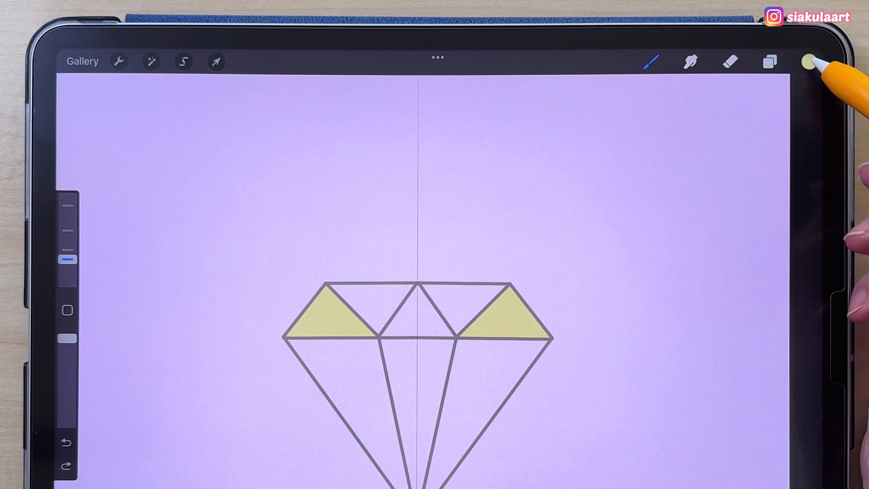
pyautogui.click(810, 61)
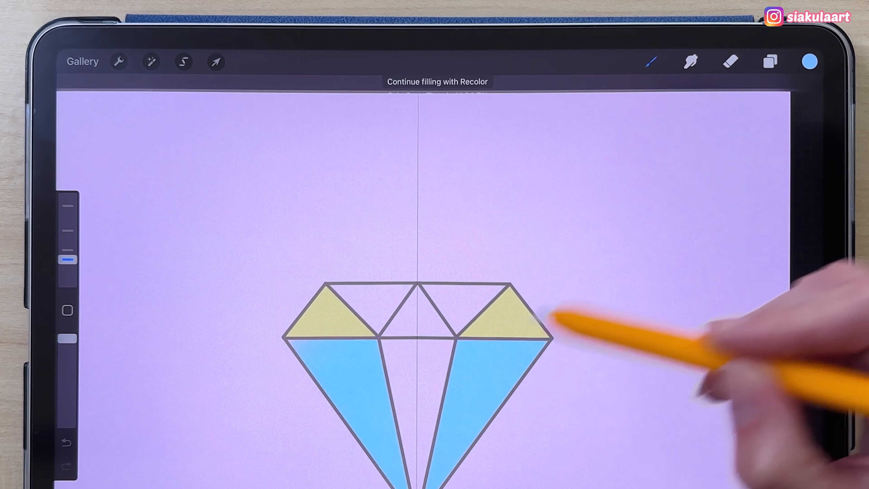
pyautogui.click(412, 322)
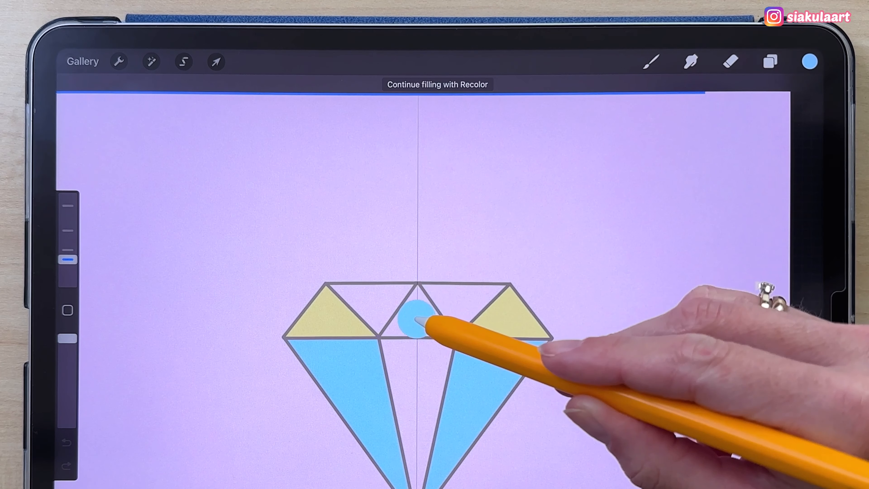
pyautogui.click(413, 322)
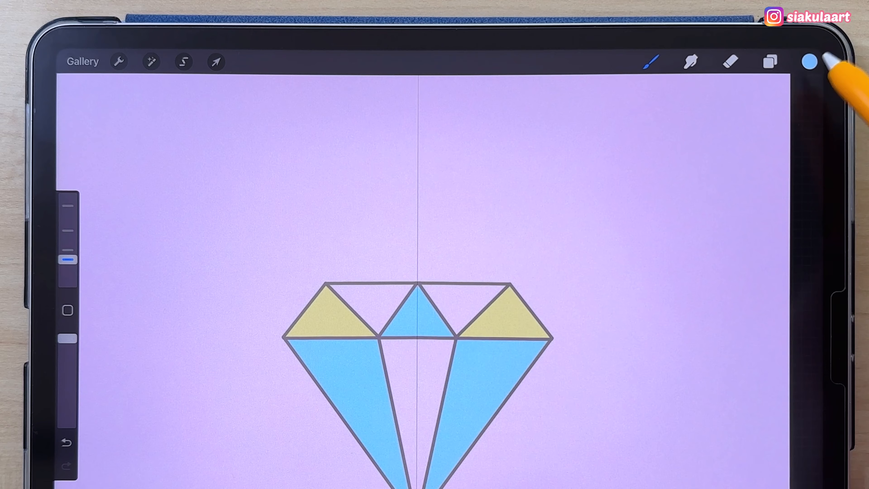
pyautogui.click(810, 62)
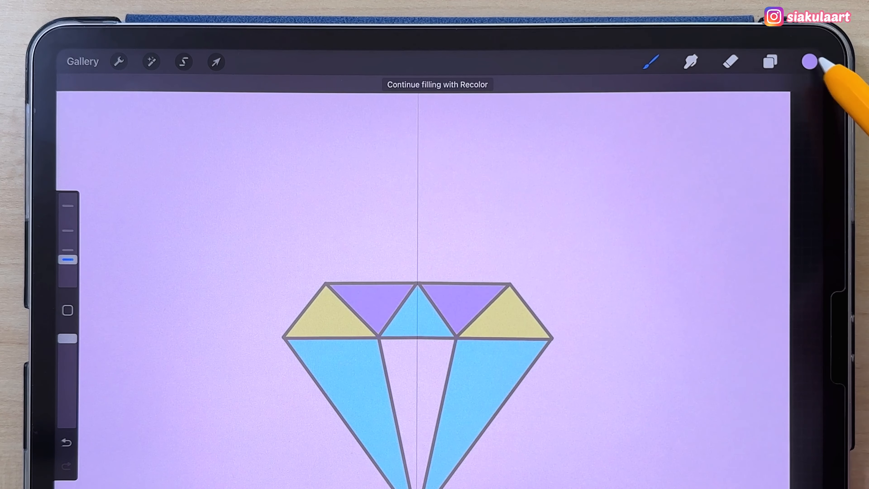
pyautogui.click(407, 371)
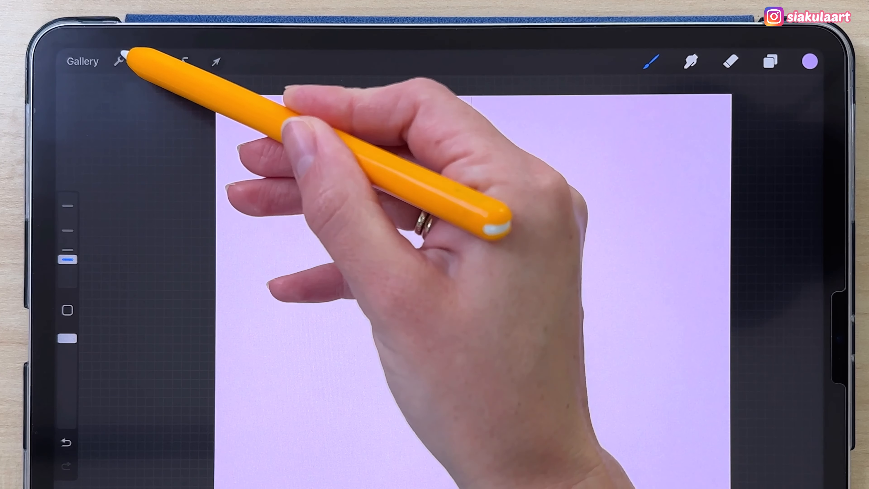
# Switch off the drawing guide and duplicate the diamond layer
pyautogui.click(118, 61)
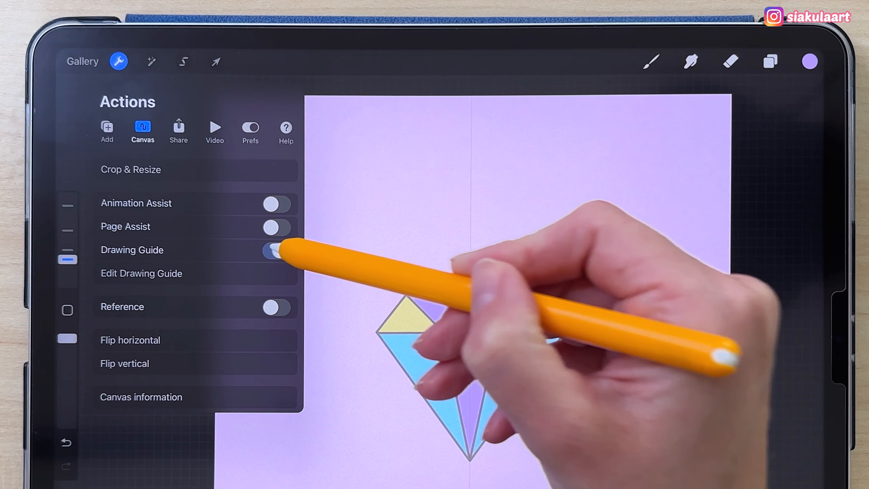
pyautogui.click(277, 250)
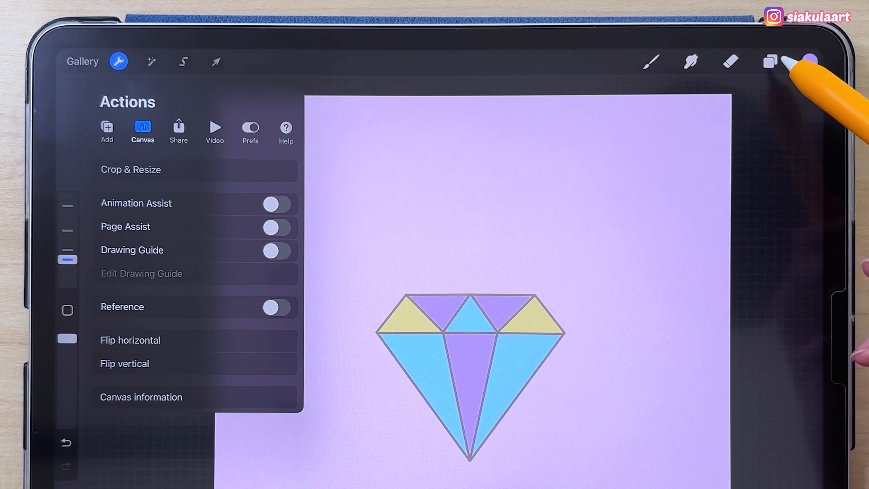
pyautogui.click(770, 61)
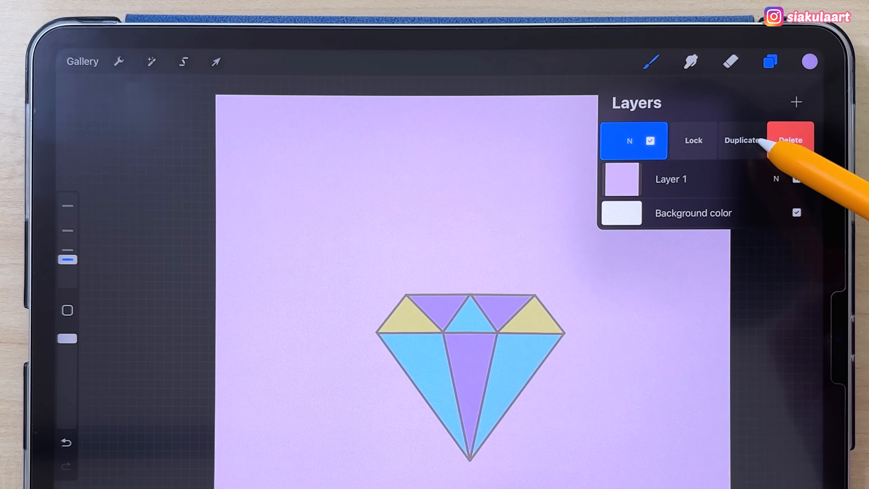
pyautogui.click(741, 140)
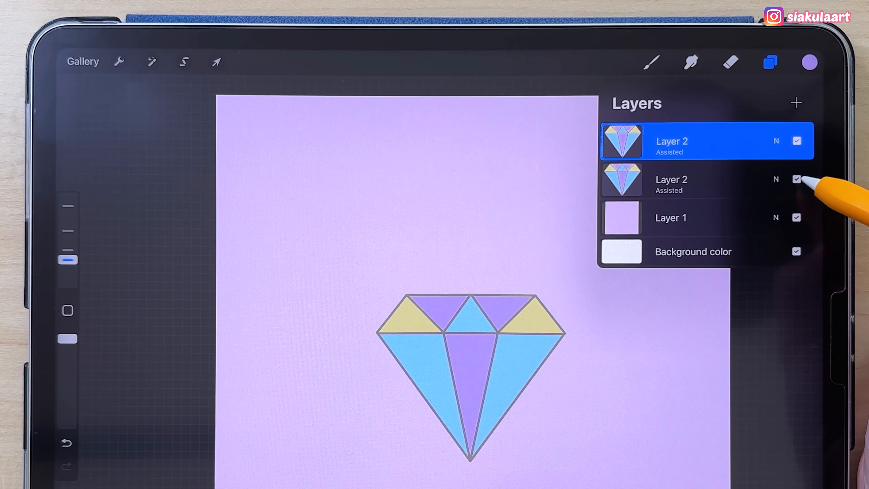
# Hide the original diamond, duplicate again and select the top copy
pyautogui.click(796, 178)
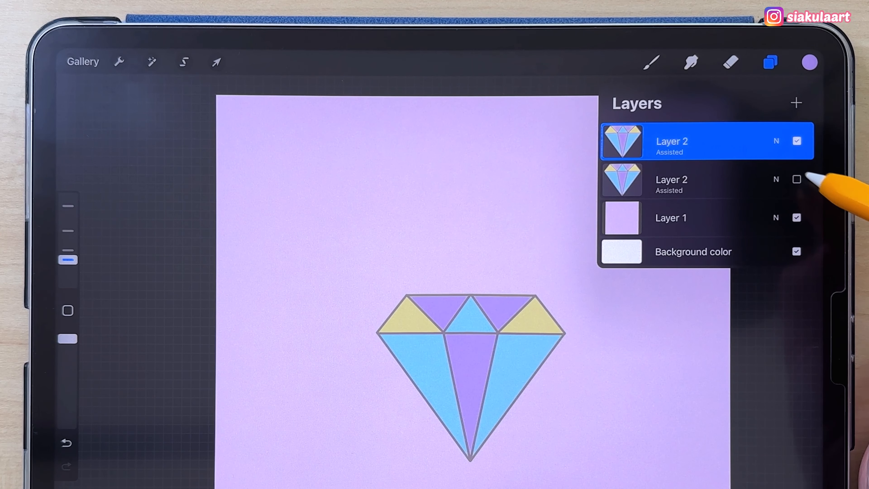
pyautogui.click(797, 179)
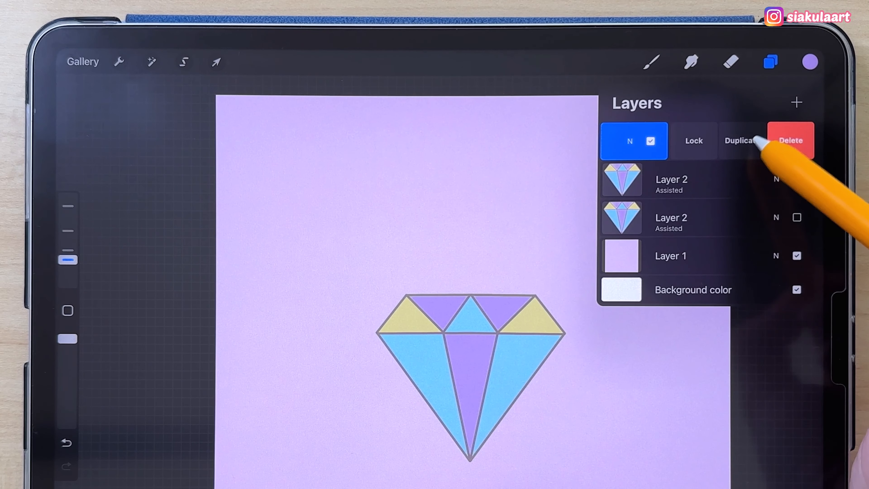
pyautogui.click(743, 140)
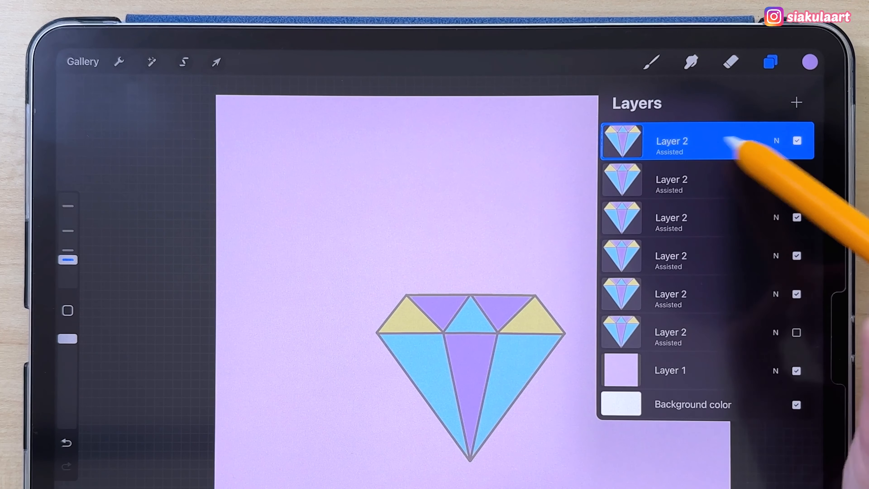
pyautogui.click(670, 140)
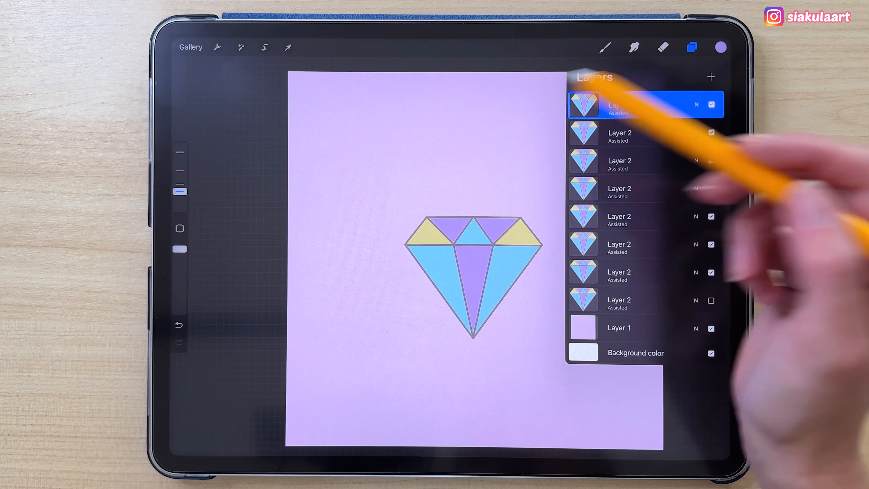
# Transform the first copies in Uniform mode, shrinking and tilting one to the upper left
pyautogui.click(288, 47)
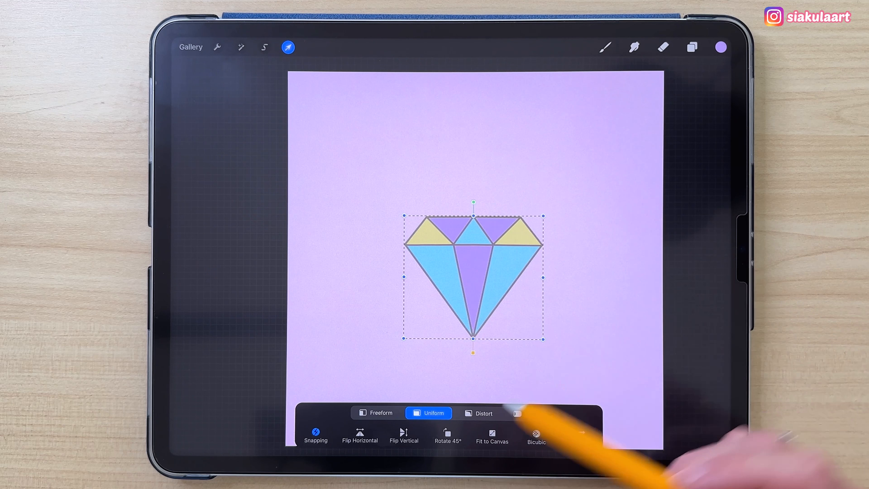
pyautogui.click(531, 413)
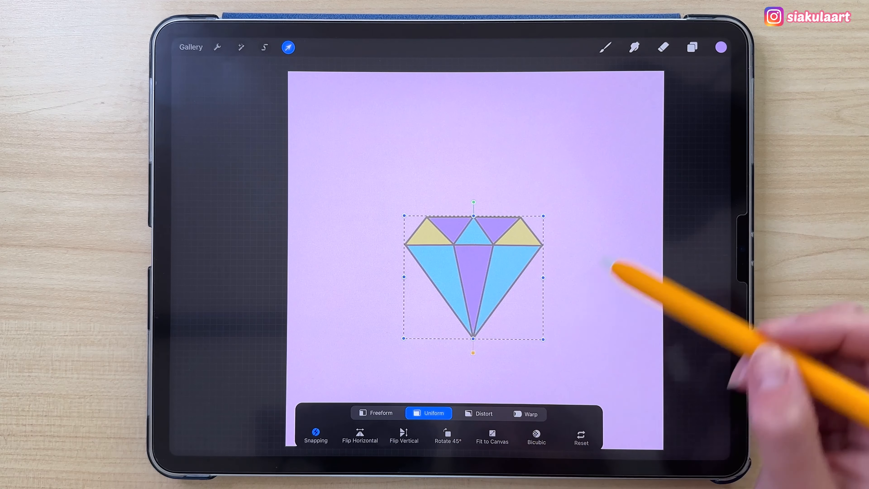
pyautogui.moveTo(587, 188)
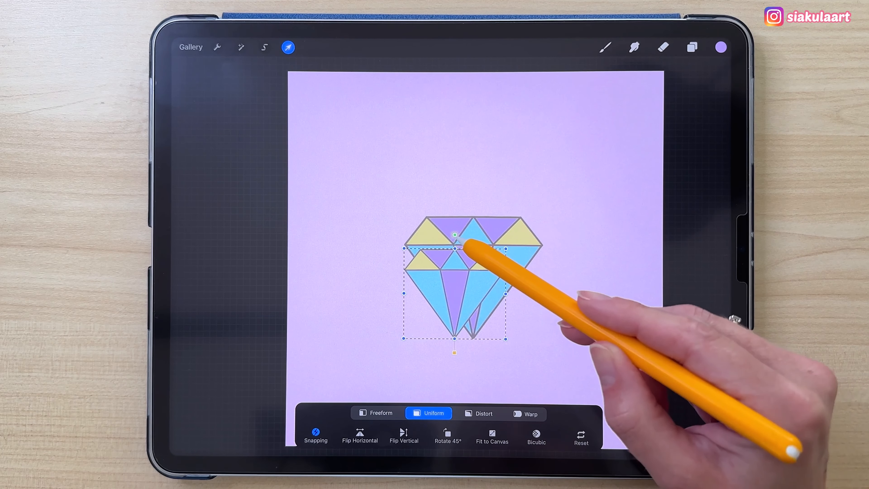
pyautogui.moveTo(454, 277); pyautogui.dragTo(382, 166)
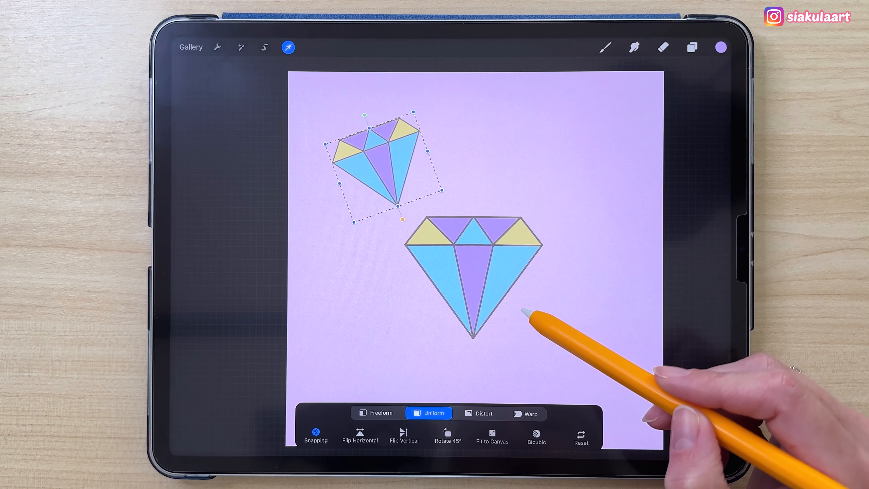
pyautogui.click(691, 47)
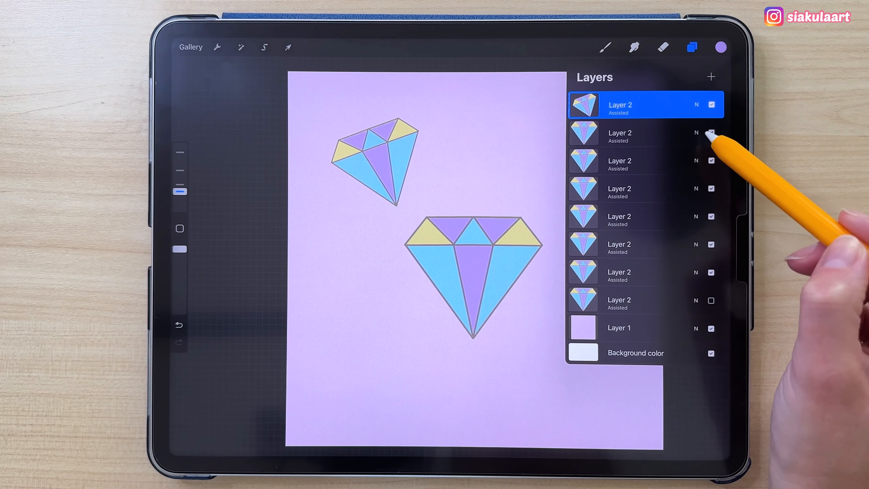
pyautogui.click(288, 48)
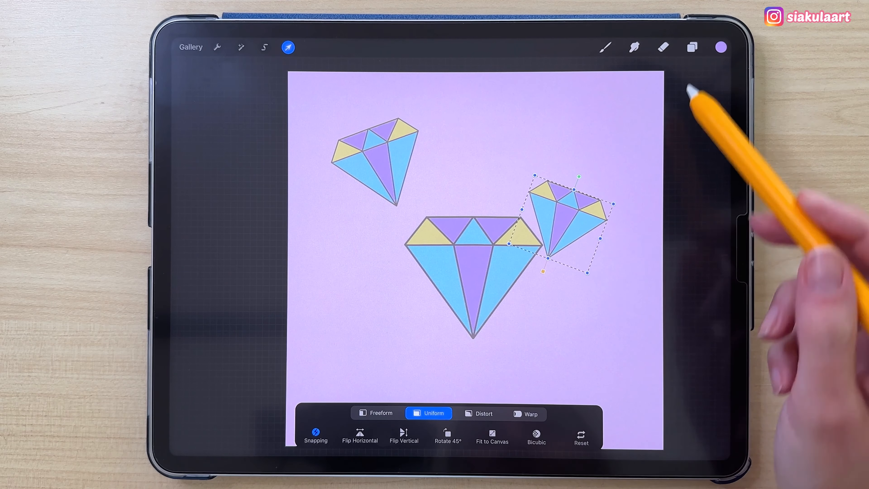
pyautogui.click(692, 47)
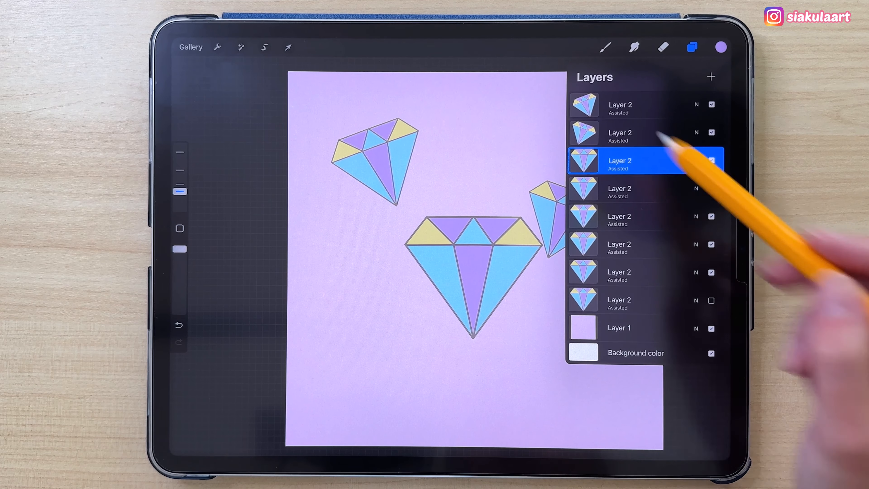
pyautogui.click(287, 47)
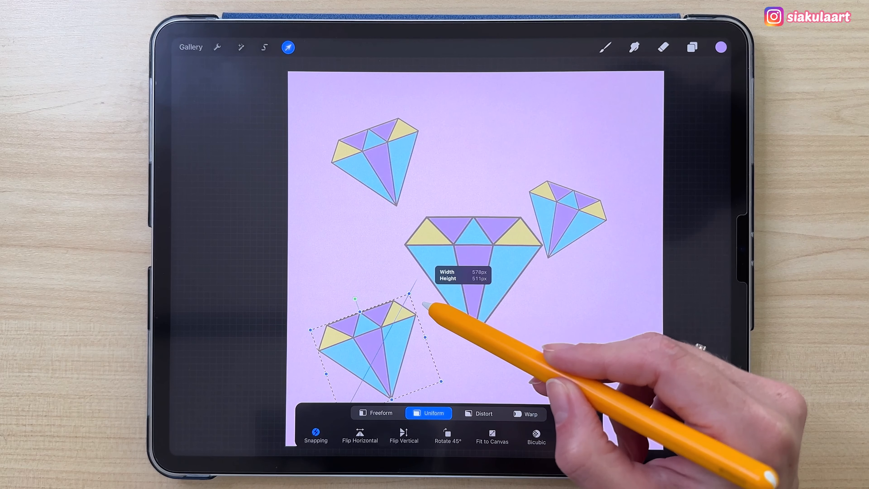
# Place further copies, tilting one to the top of the canvas
pyautogui.click(691, 46)
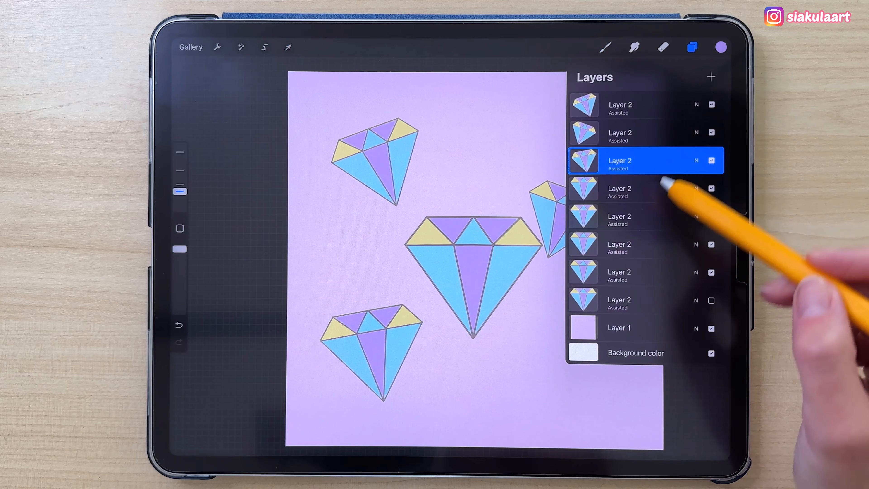
pyautogui.click(288, 47)
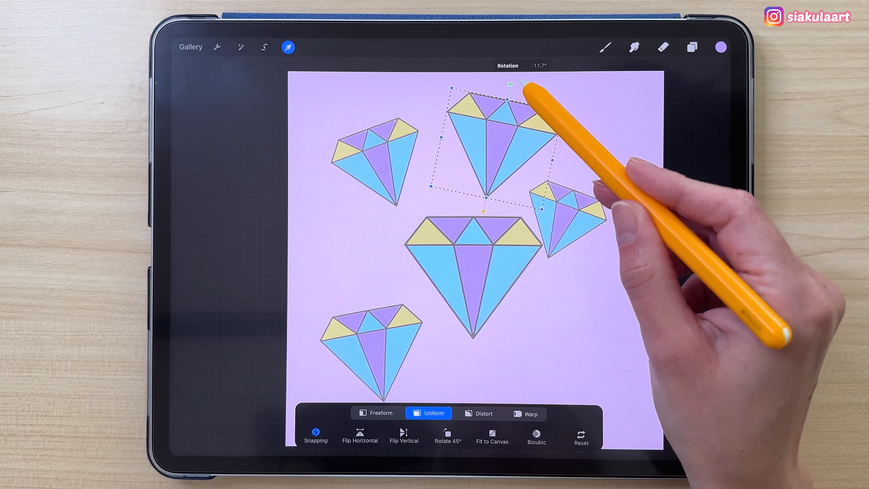
pyautogui.moveTo(524, 86); pyautogui.dragTo(520, 71)
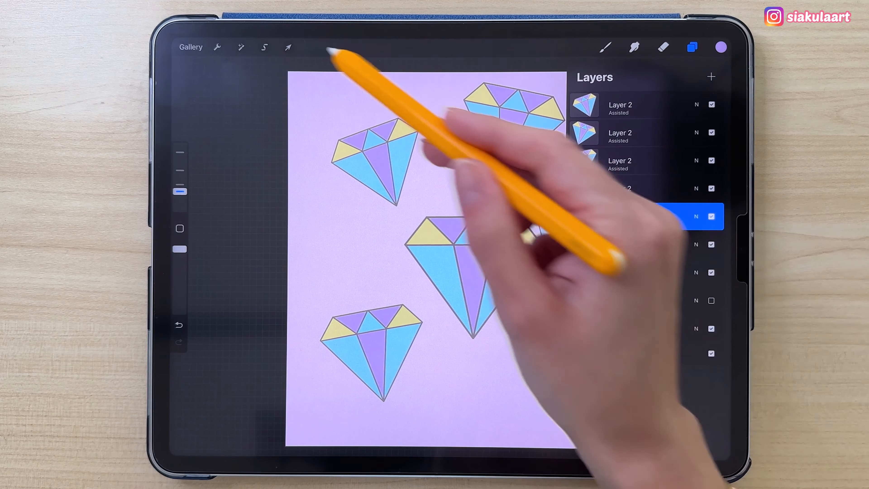
pyautogui.click(287, 47)
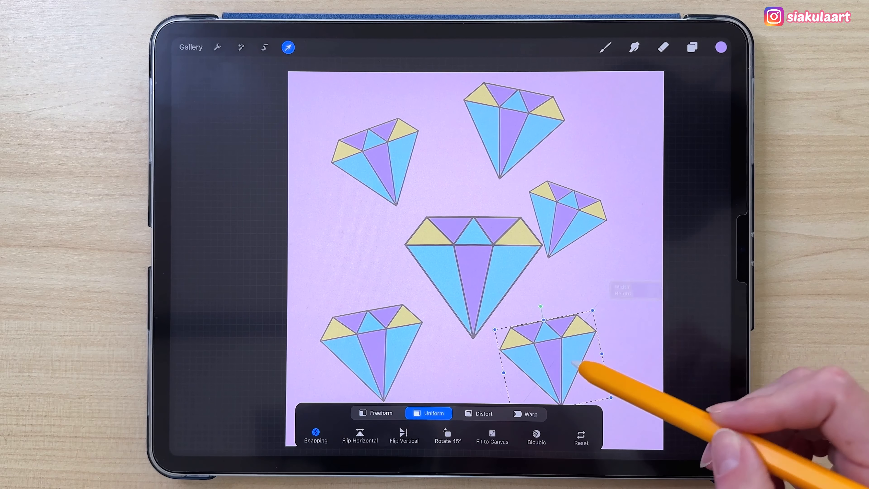
pyautogui.click(692, 48)
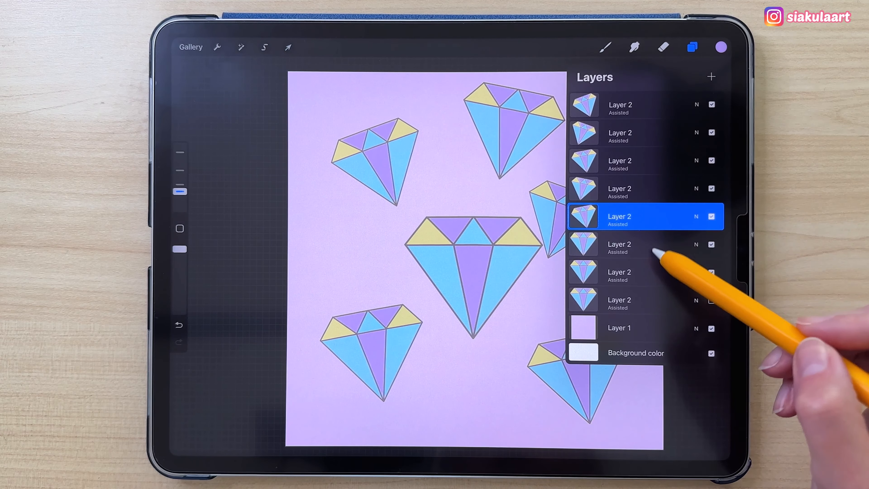
pyautogui.click(288, 47)
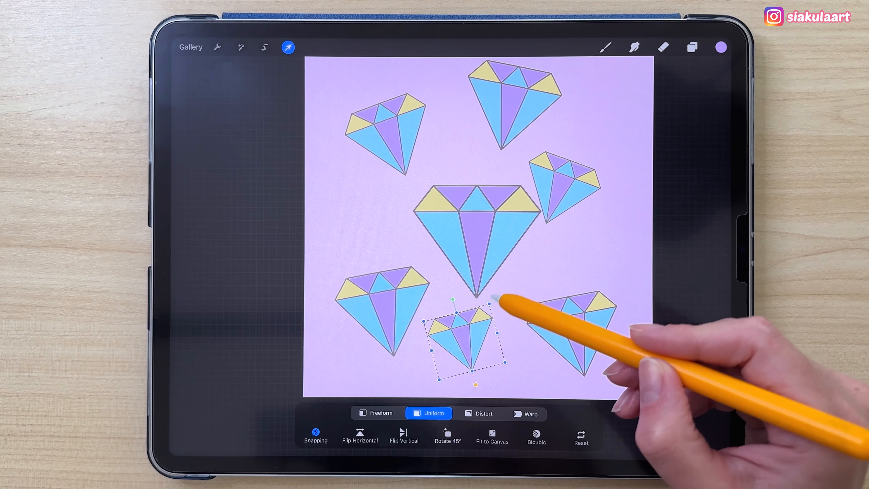
pyautogui.click(692, 47)
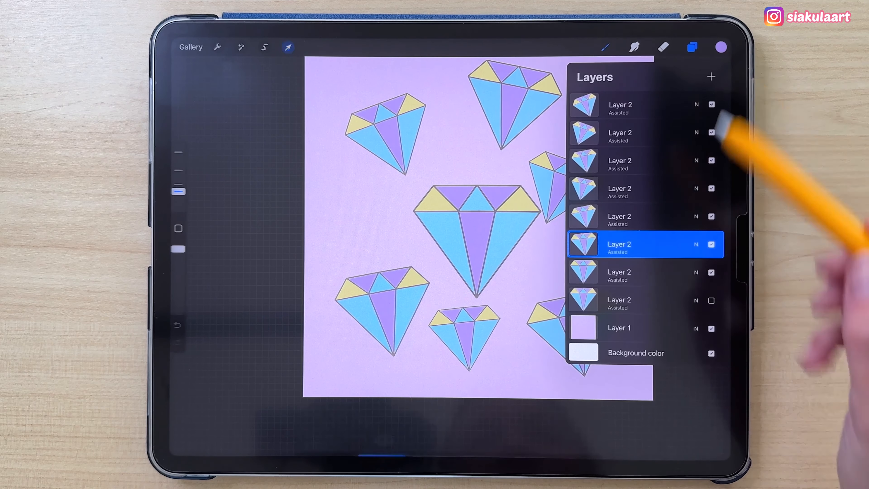
pyautogui.click(288, 46)
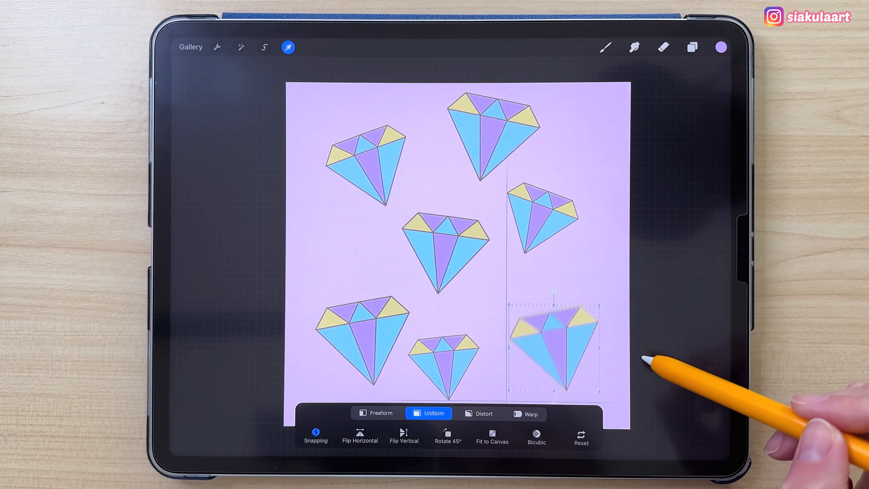
# Resize and straighten the lower-right copy, shrink the central diamond and select all diamond layers
pyautogui.moveTo(604, 302); pyautogui.dragTo(588, 308)
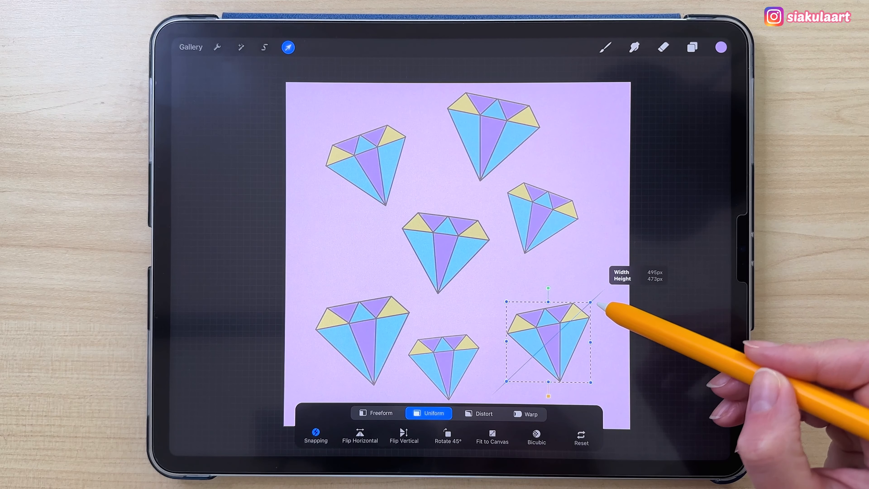
pyautogui.moveTo(596, 308); pyautogui.dragTo(553, 268)
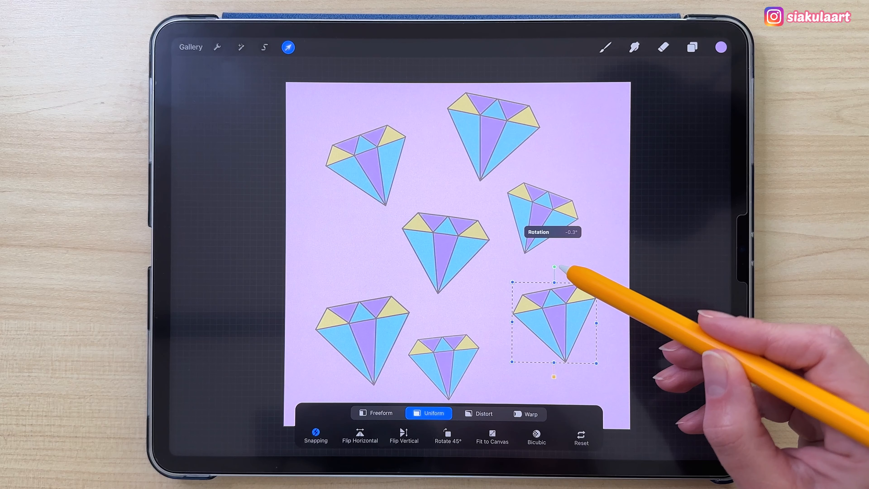
pyautogui.click(691, 47)
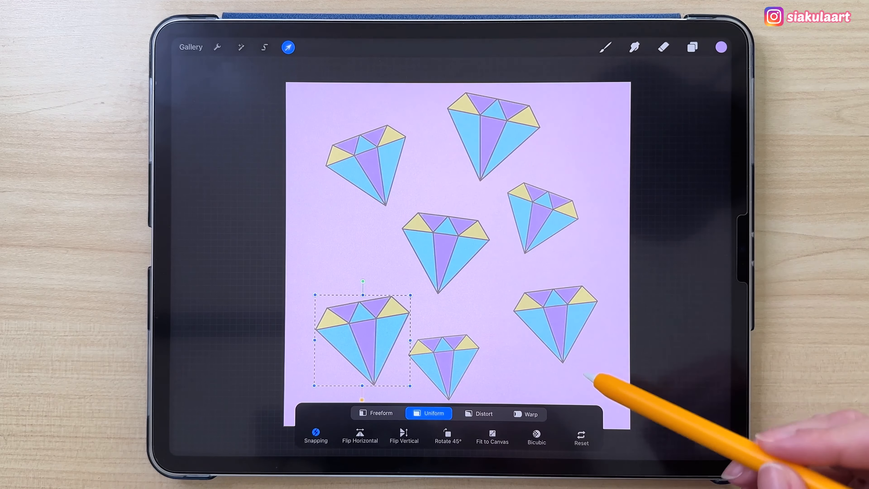
pyautogui.click(691, 47)
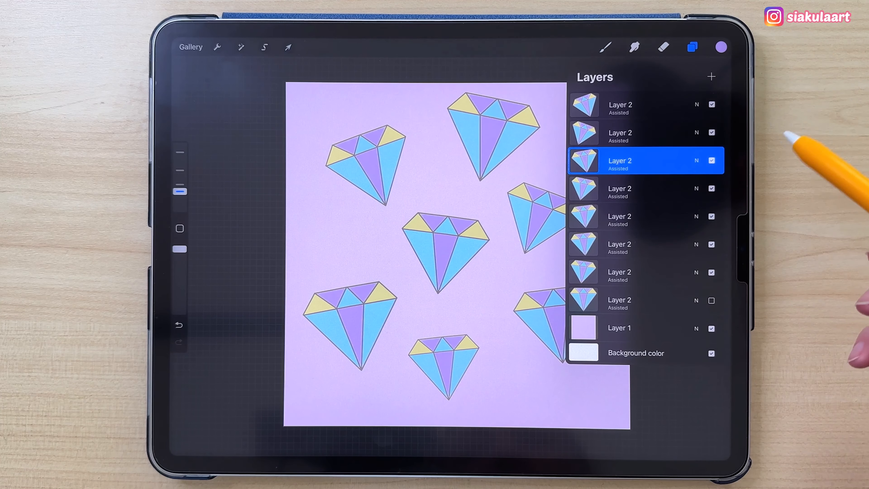
pyautogui.click(287, 47)
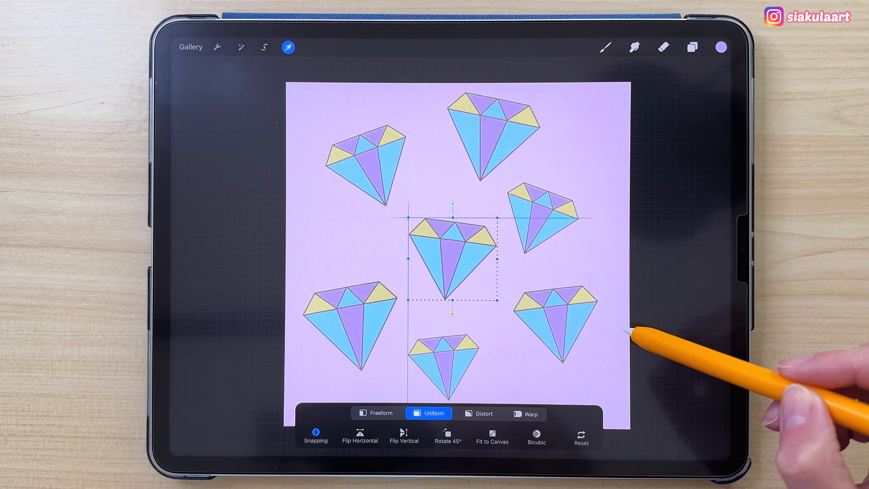
pyautogui.click(691, 47)
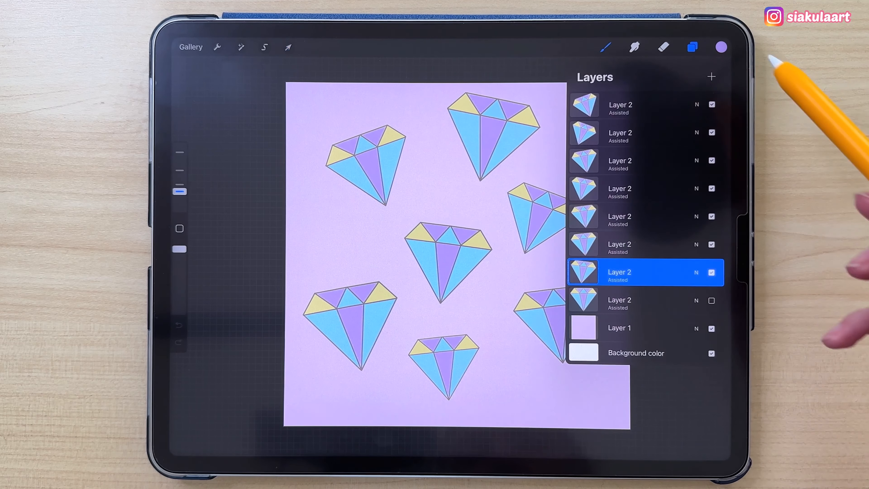
pyautogui.click(620, 217)
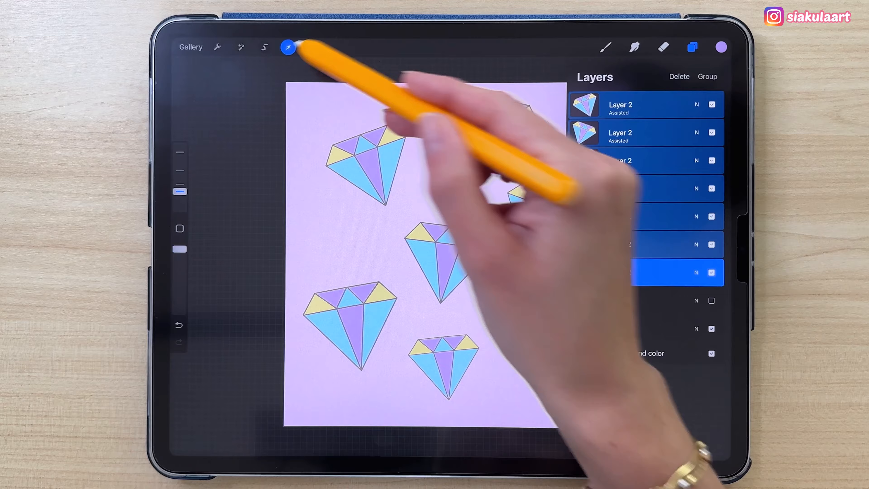
# Merge the seven diamonds into one layer, lower its opacity and add an empty layer above
pyautogui.click(288, 47)
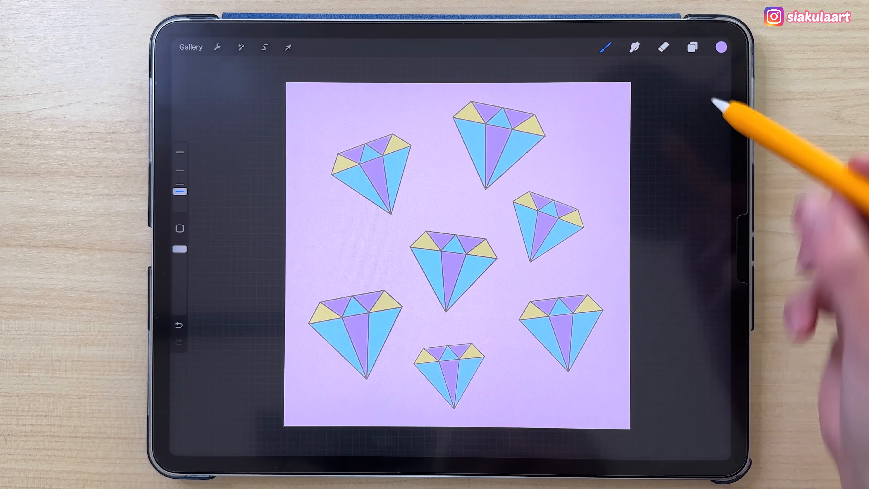
pyautogui.click(691, 47)
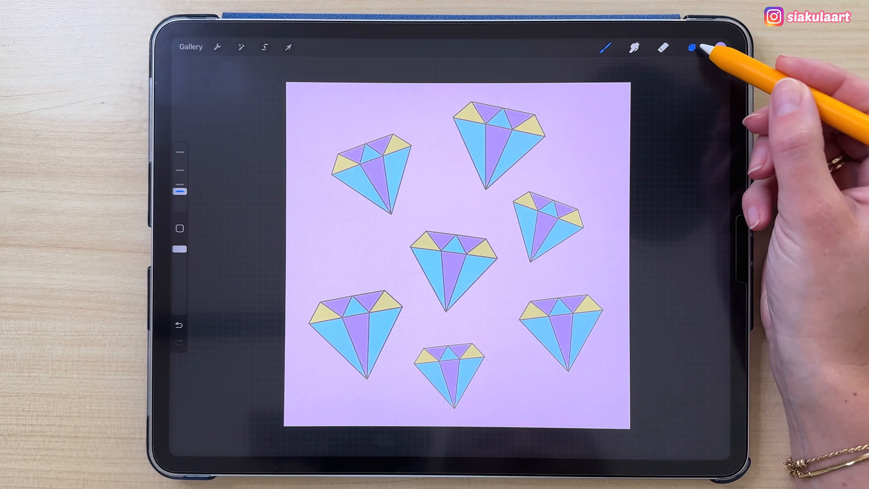
pyautogui.click(692, 47)
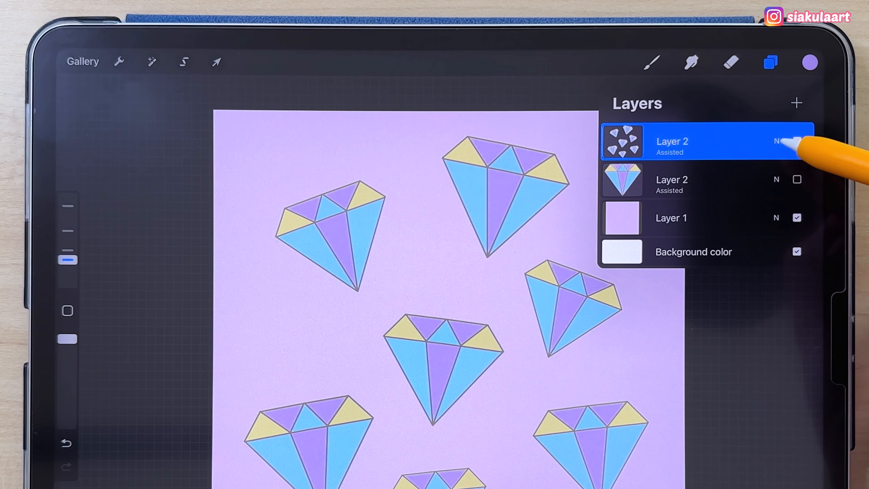
pyautogui.click(777, 141)
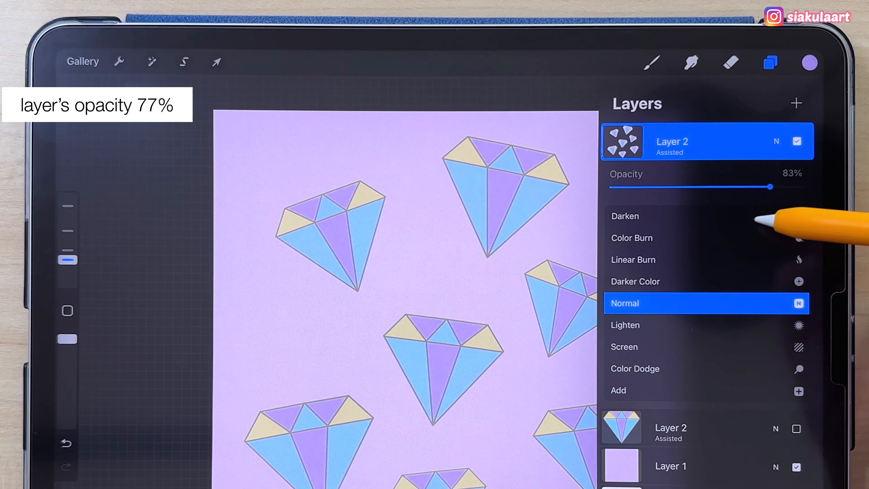
pyautogui.moveTo(772, 187); pyautogui.dragTo(759, 187)
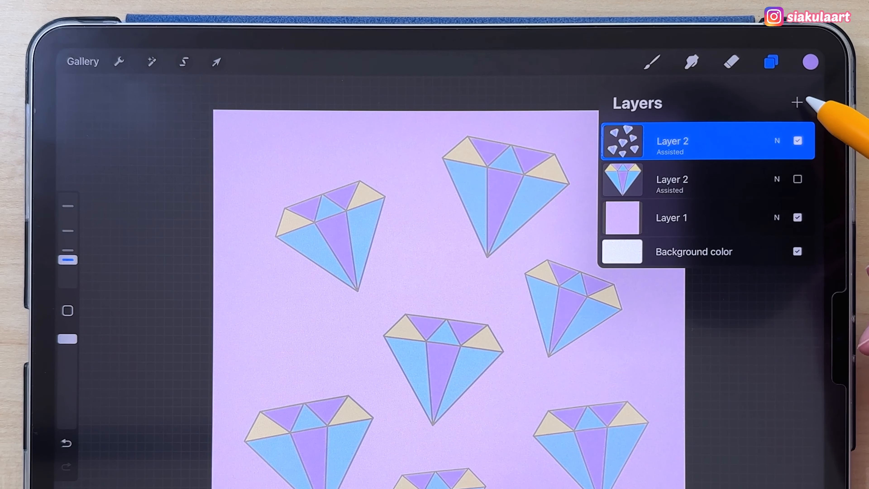
pyautogui.click(797, 103)
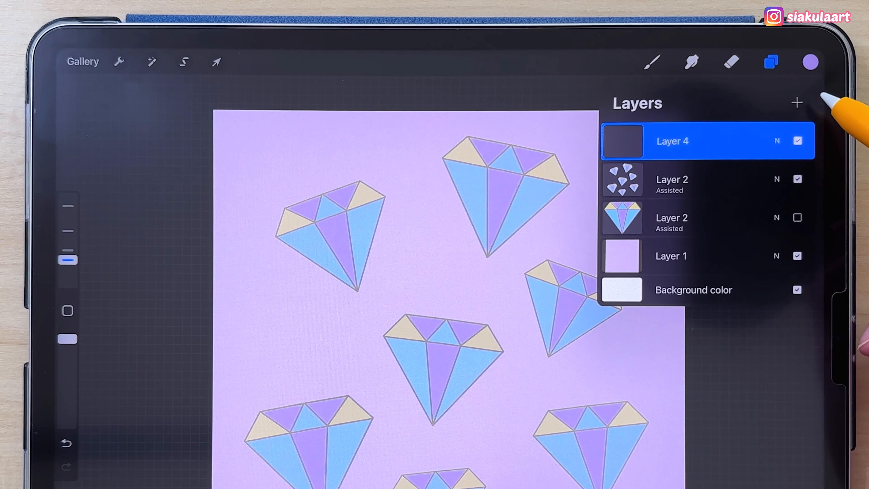
pyautogui.click(810, 61)
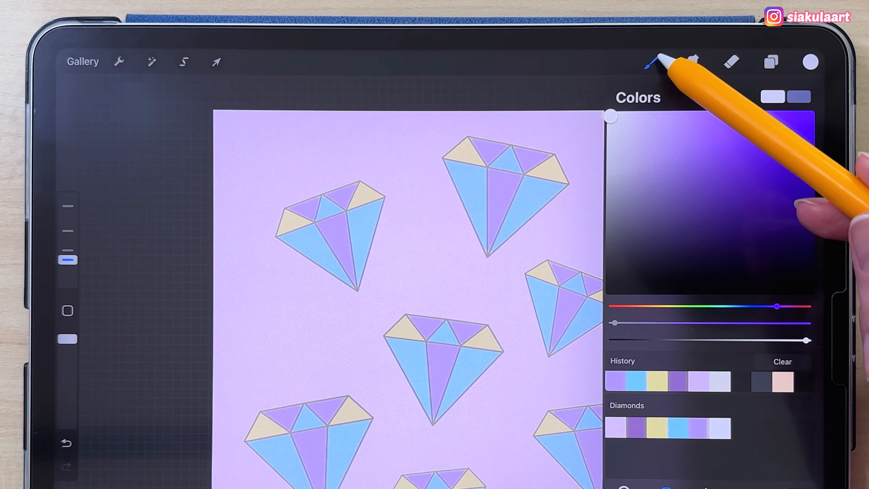
# Choose the Starry Sky Less Stars stamp brush from Siakula Stamps
pyautogui.click(651, 61)
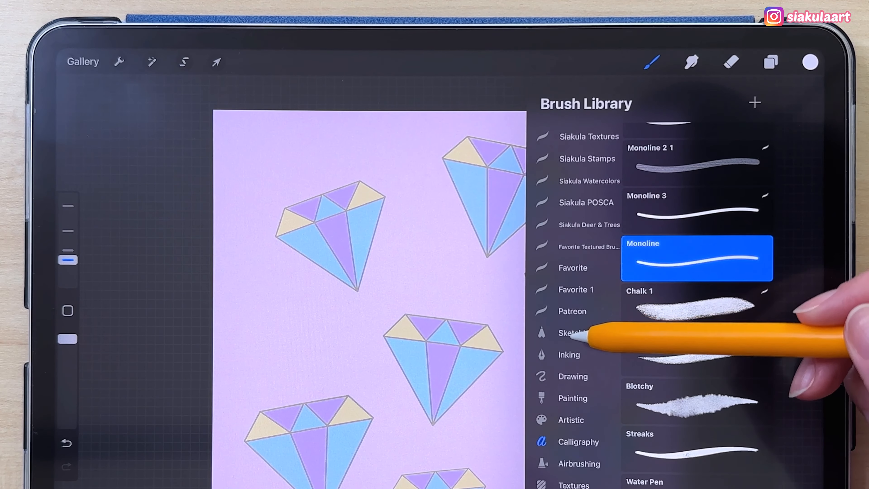
pyautogui.click(586, 183)
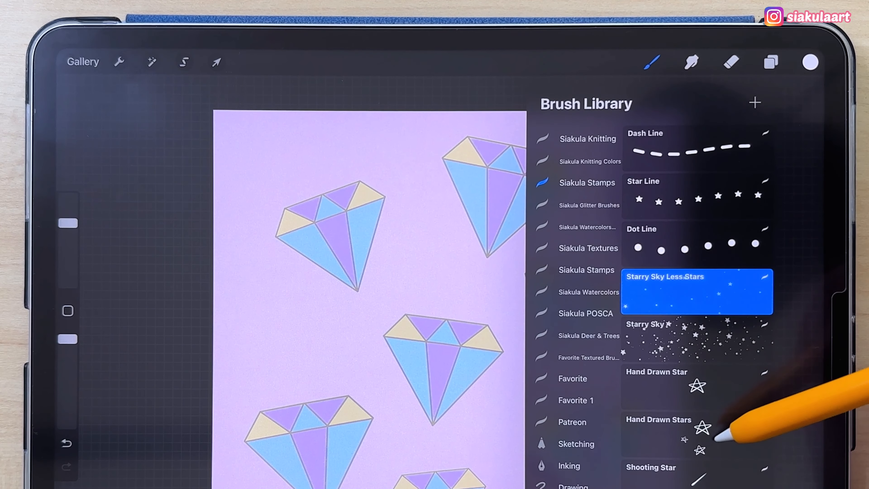
pyautogui.scroll(-3)
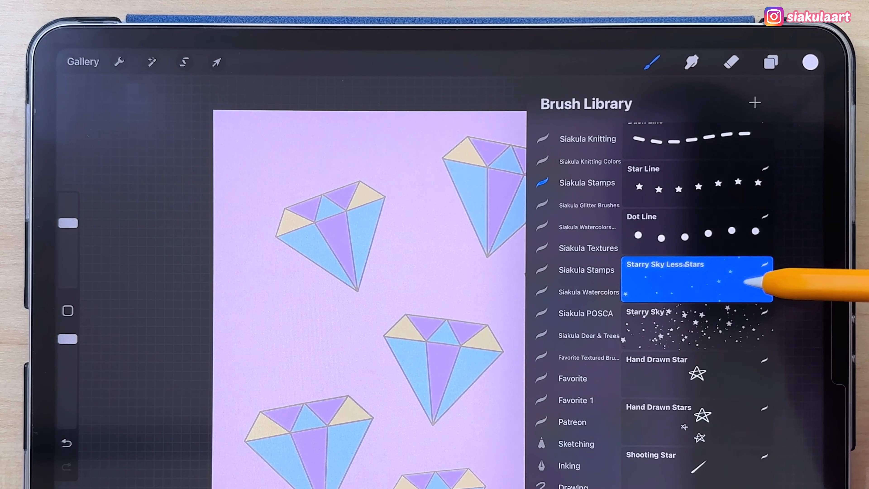
pyautogui.moveTo(804, 283)
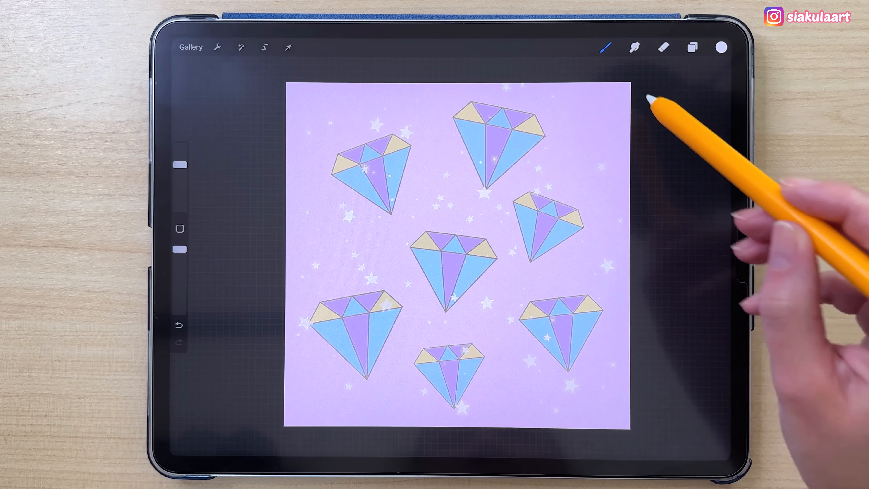
pyautogui.moveTo(560, 322)
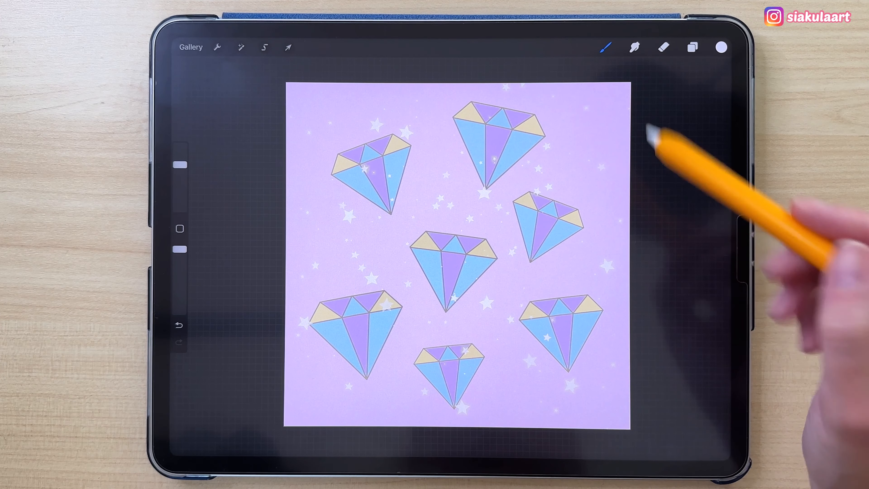
pyautogui.moveTo(681, 222)
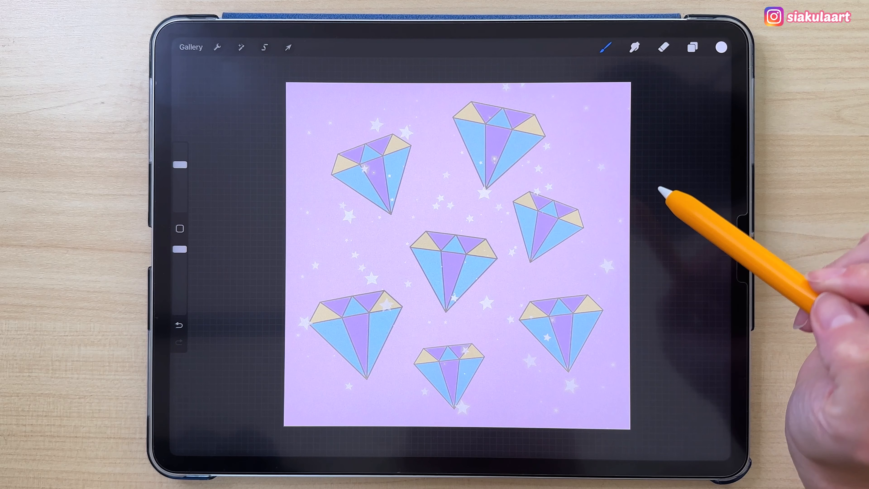
# Set the star layer's blend mode to Overlay
pyautogui.click(662, 47)
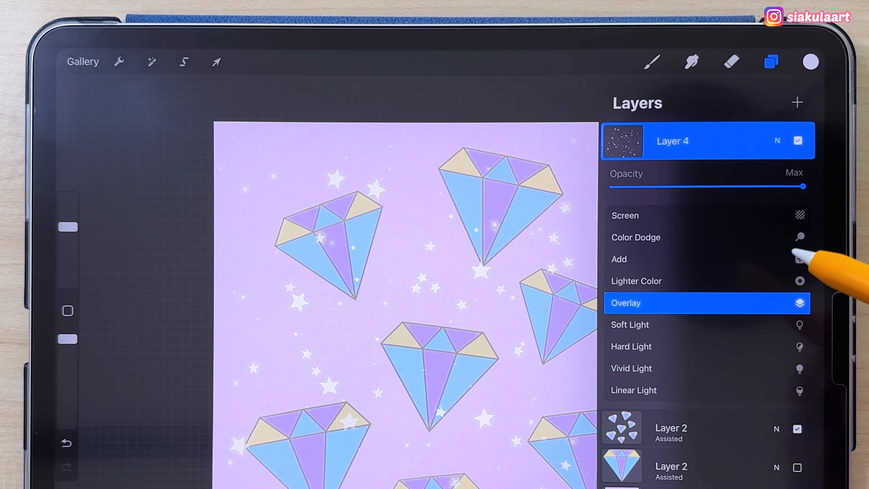
# Duplicate the lilac background, then group and flatten it with the star and diamond layers into one pattern layer
pyautogui.click(627, 302)
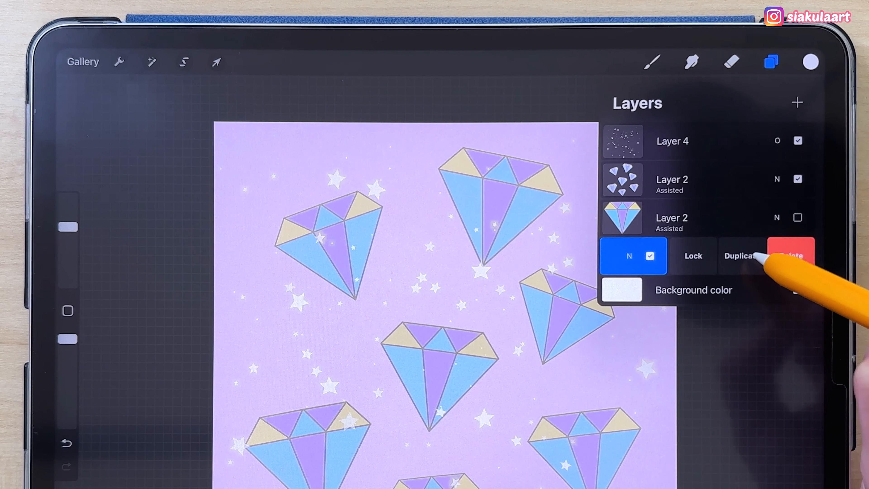
pyautogui.click(741, 256)
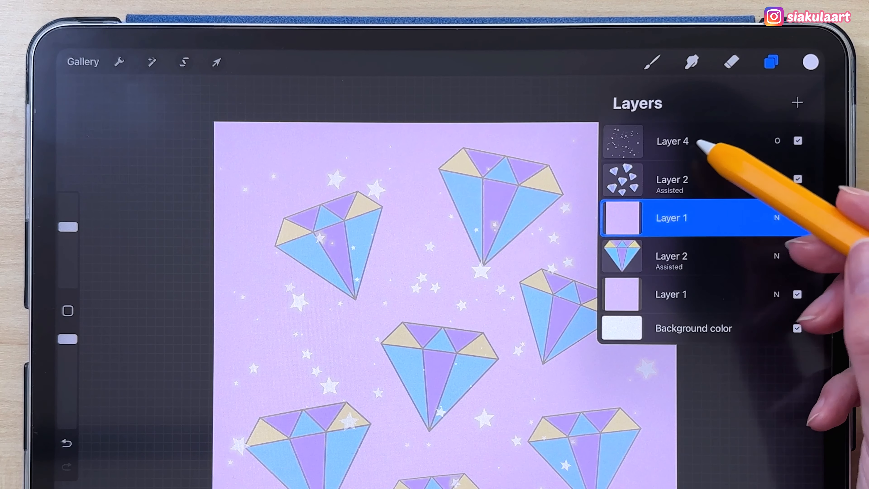
pyautogui.click(672, 141)
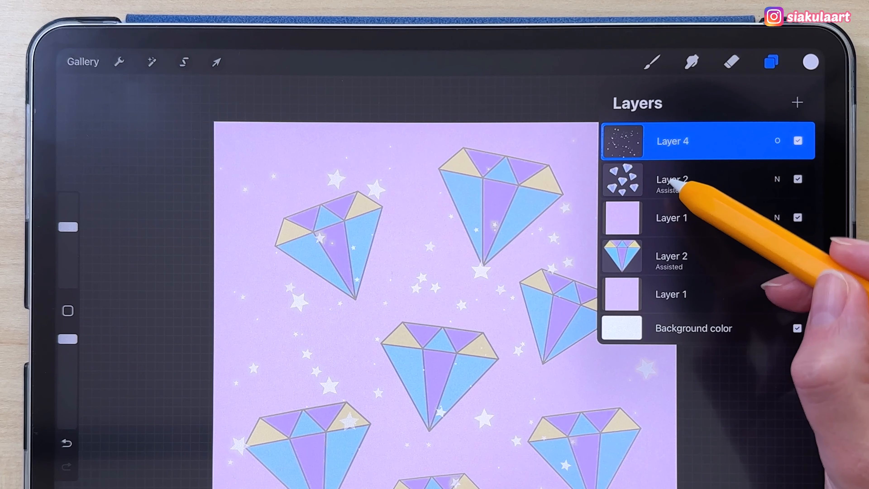
pyautogui.click(671, 217)
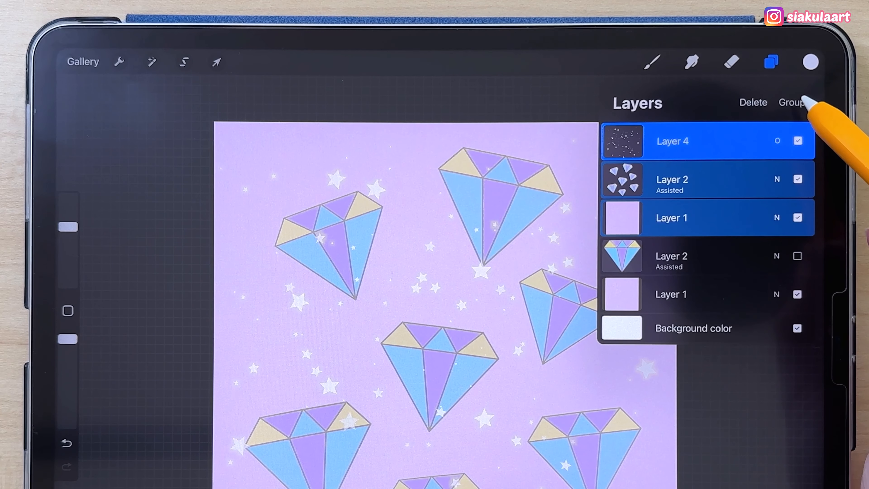
pyautogui.click(792, 103)
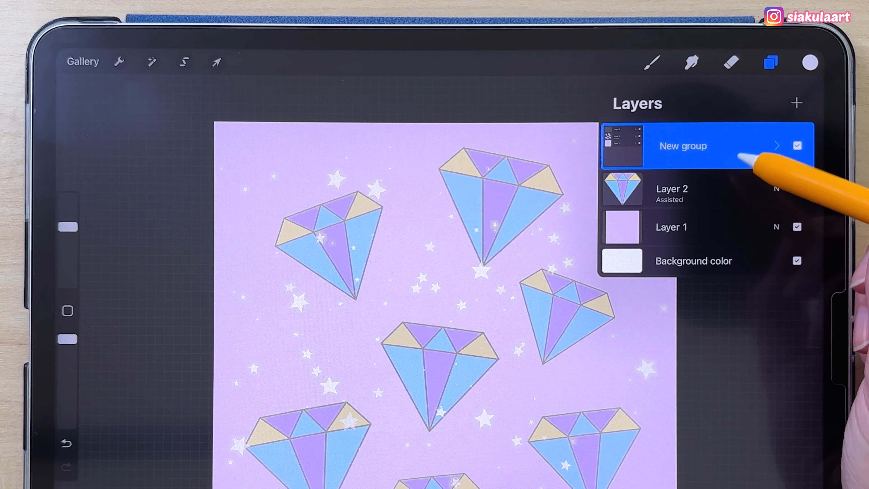
pyautogui.click(797, 188)
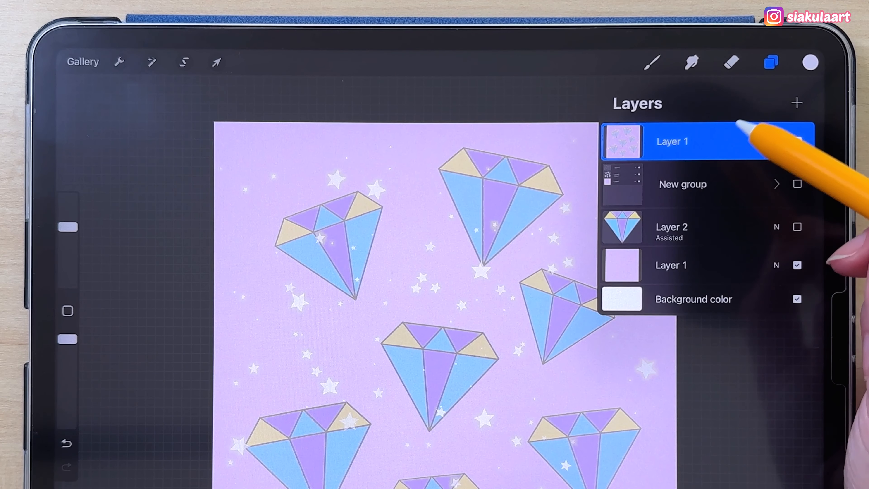
# Duplicate the flattened pattern layer until there are four copies
pyautogui.click(671, 142)
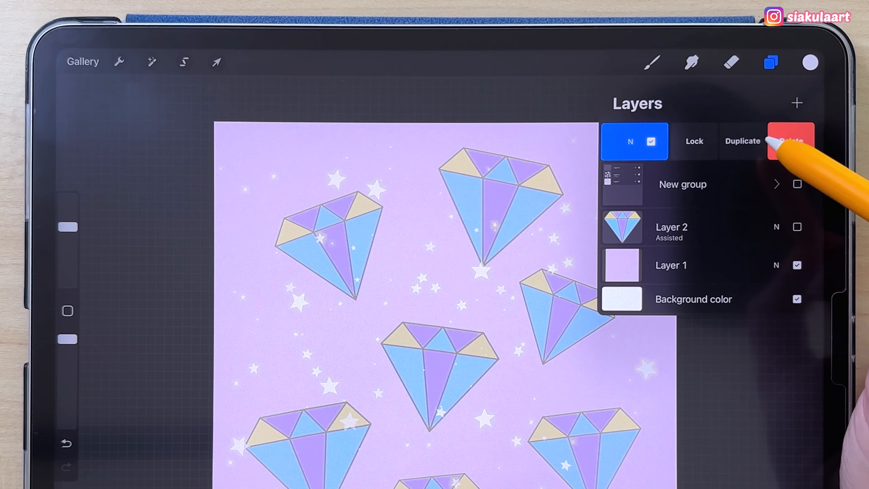
pyautogui.click(741, 141)
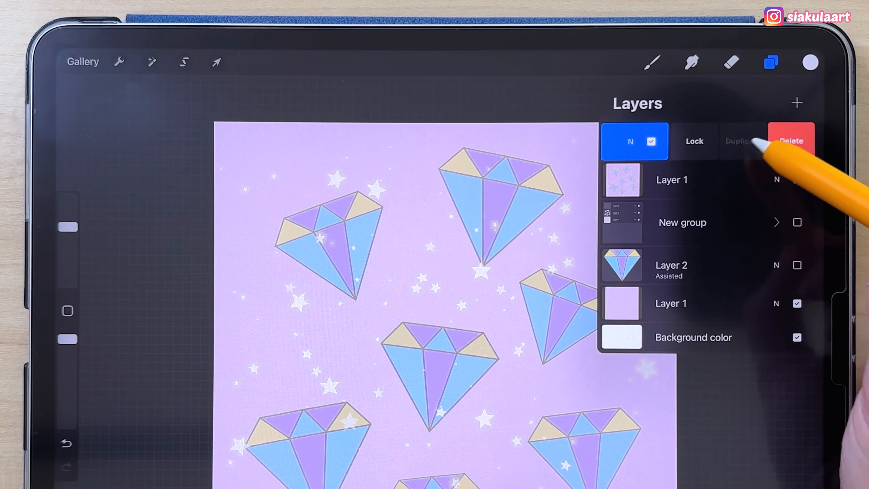
pyautogui.click(738, 140)
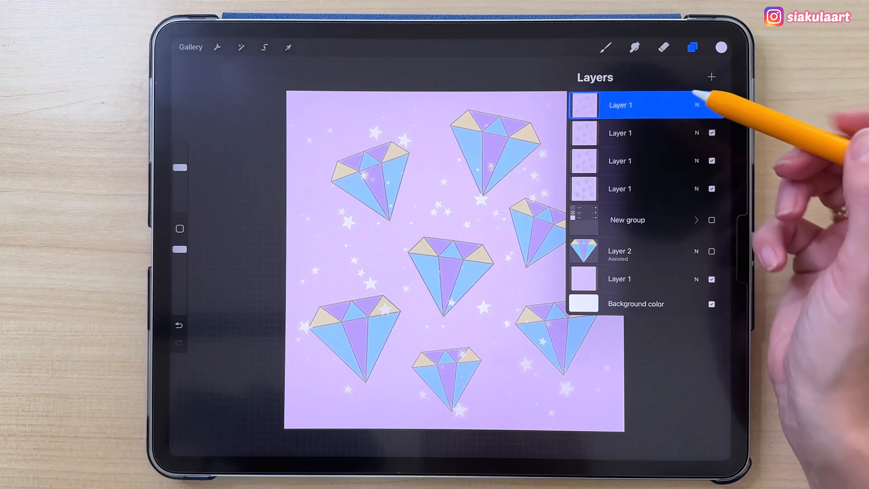
# Move the first two pattern copies half a canvas diagonally into opposite corners with snapping on
pyautogui.click(288, 47)
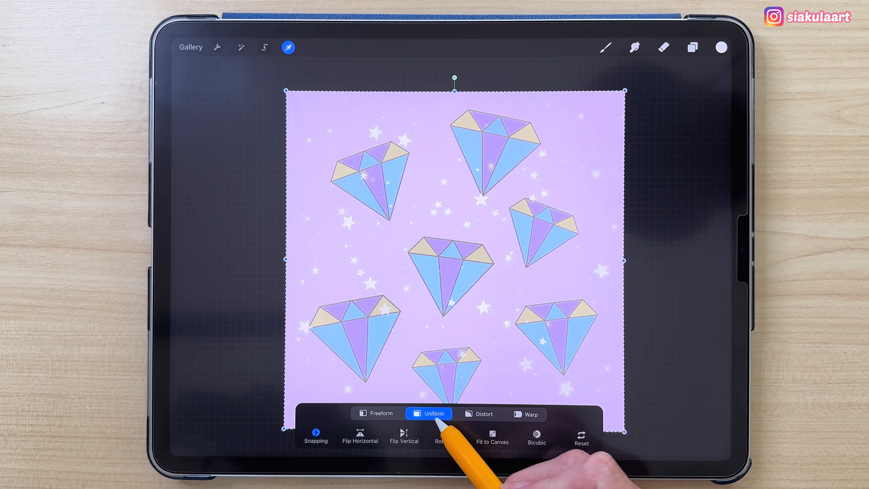
pyautogui.click(316, 437)
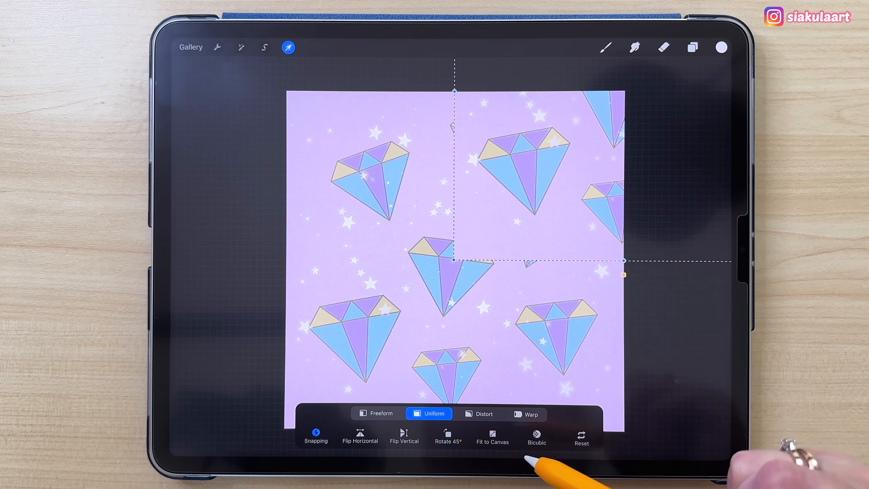
pyautogui.click(692, 47)
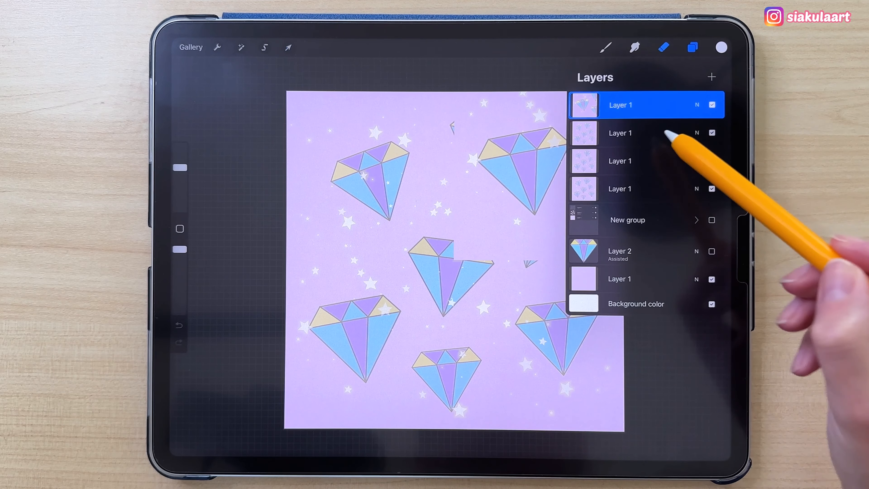
pyautogui.click(620, 133)
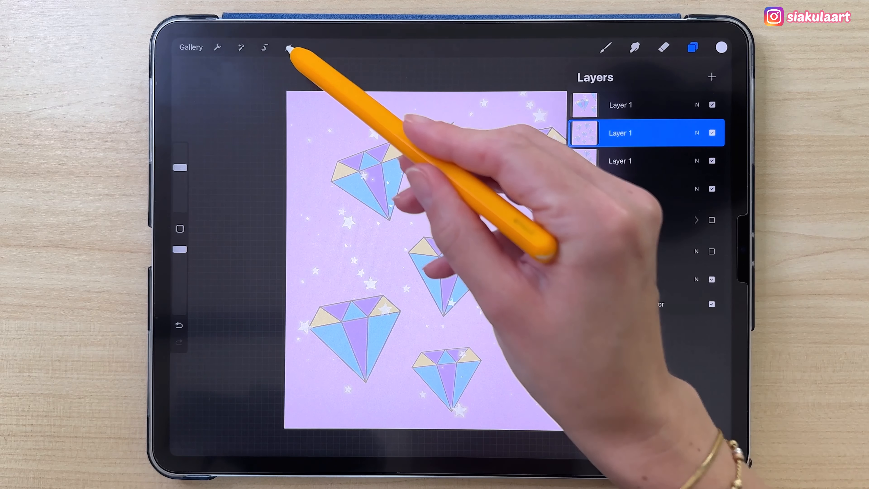
pyautogui.click(287, 47)
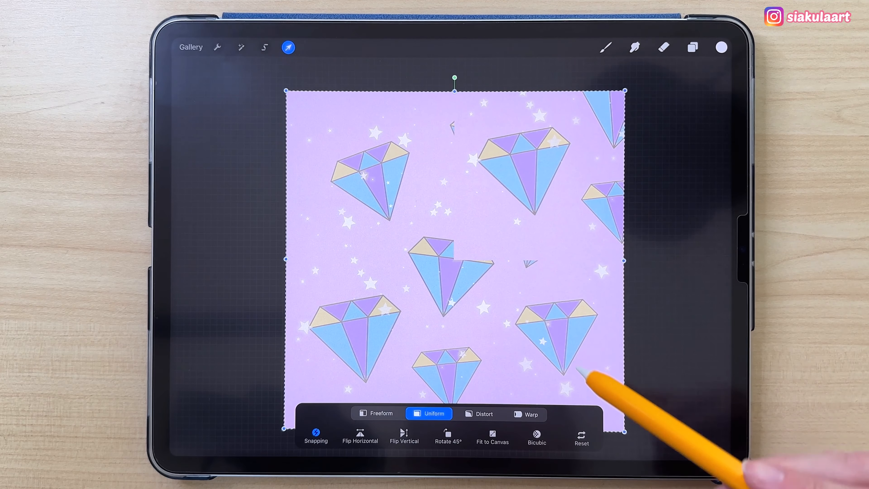
pyautogui.moveTo(582, 377); pyautogui.dragTo(426, 250)
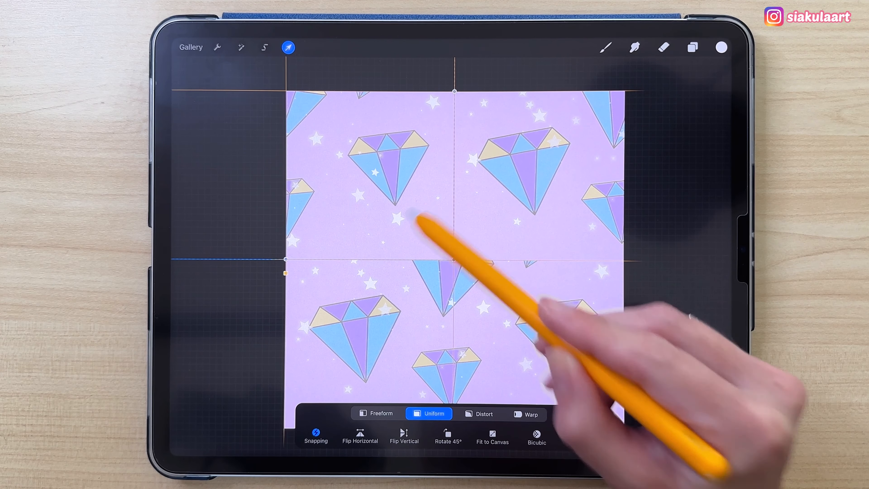
pyautogui.click(692, 47)
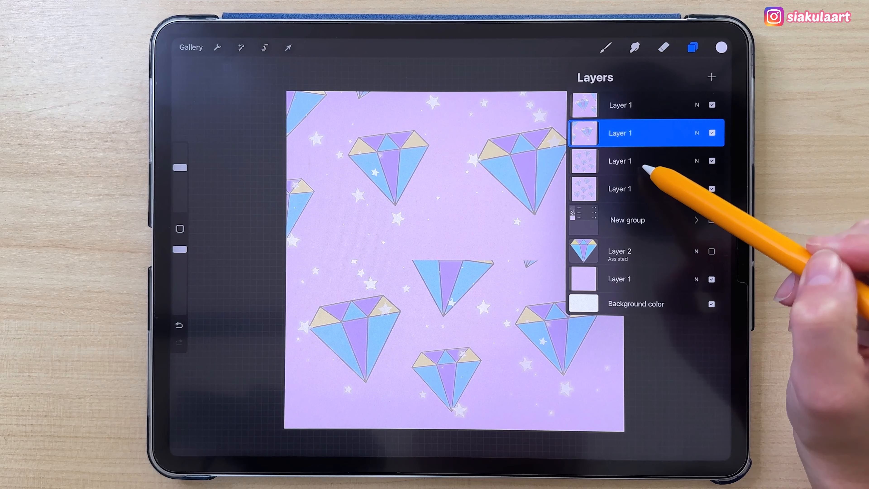
# Move the third and fourth copies into the remaining corners, leaving the middle empty
pyautogui.click(620, 161)
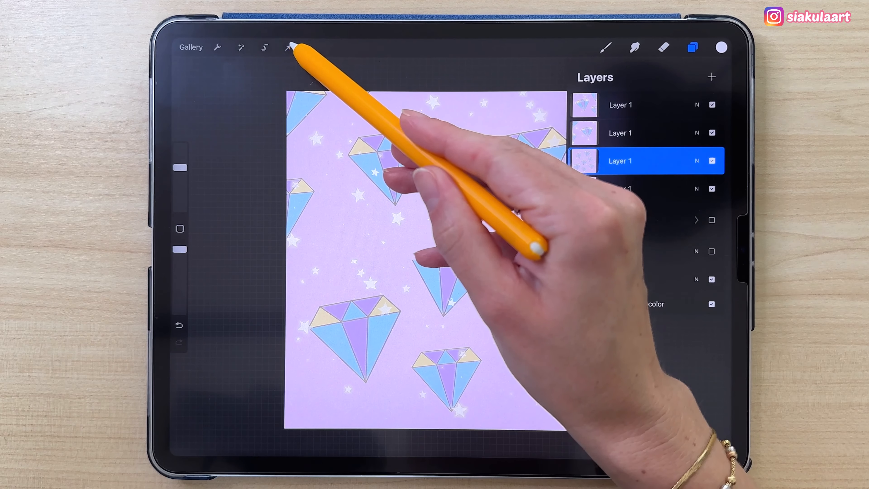
pyautogui.click(288, 47)
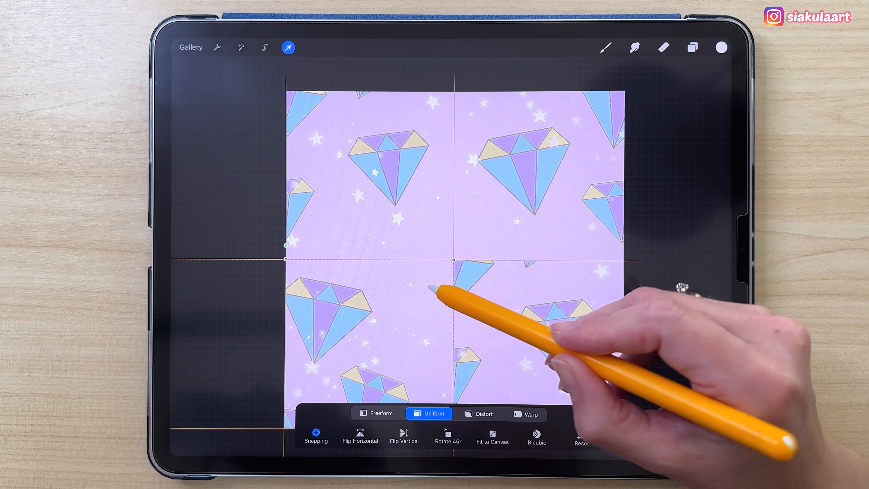
pyautogui.click(692, 47)
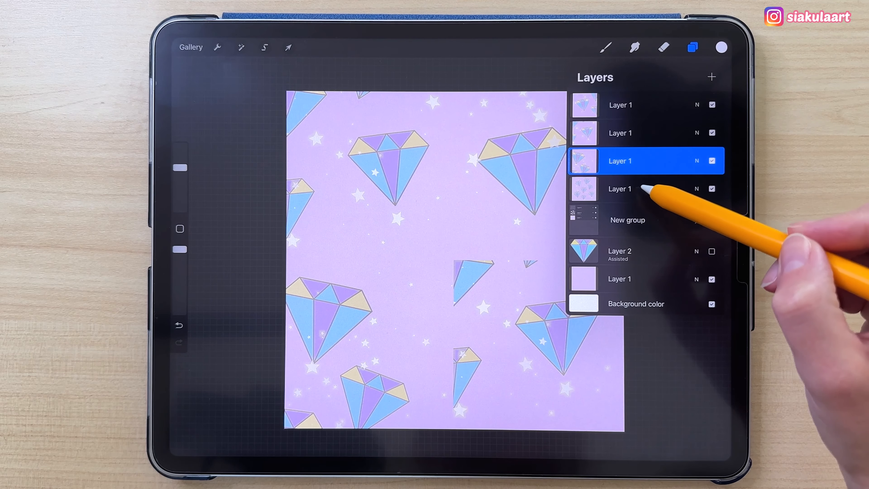
pyautogui.click(288, 47)
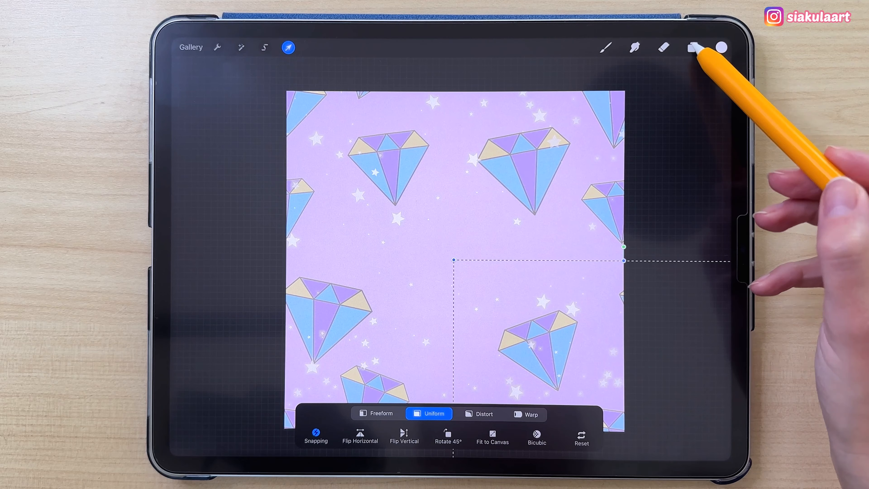
pyautogui.click(692, 47)
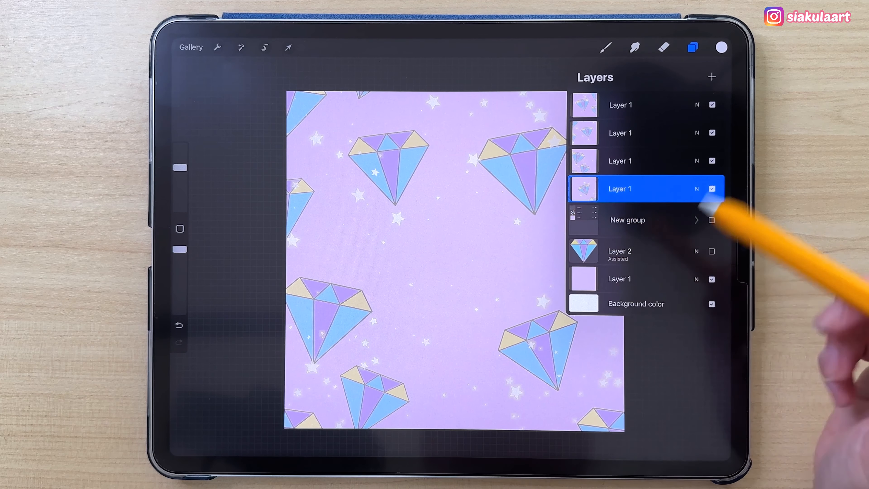
pyautogui.click(619, 251)
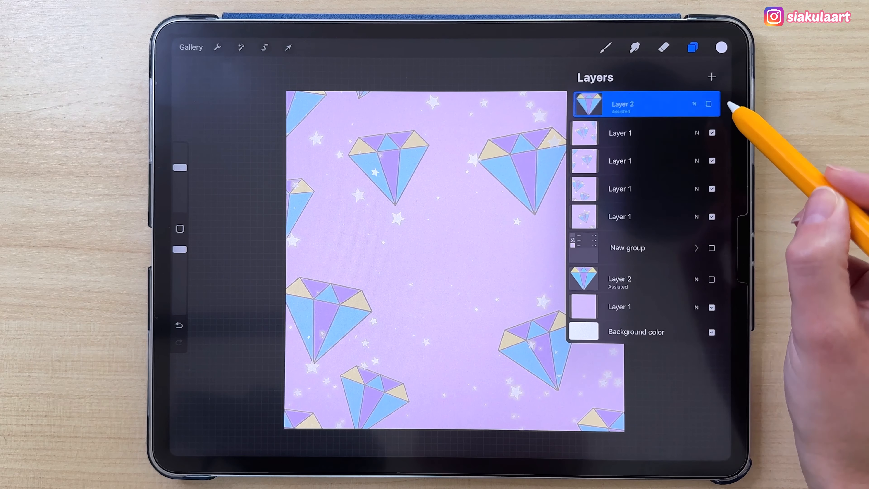
# Show the single diamond at lower opacity, tilt it to fill the empty middle, and add a new layer above
pyautogui.click(712, 104)
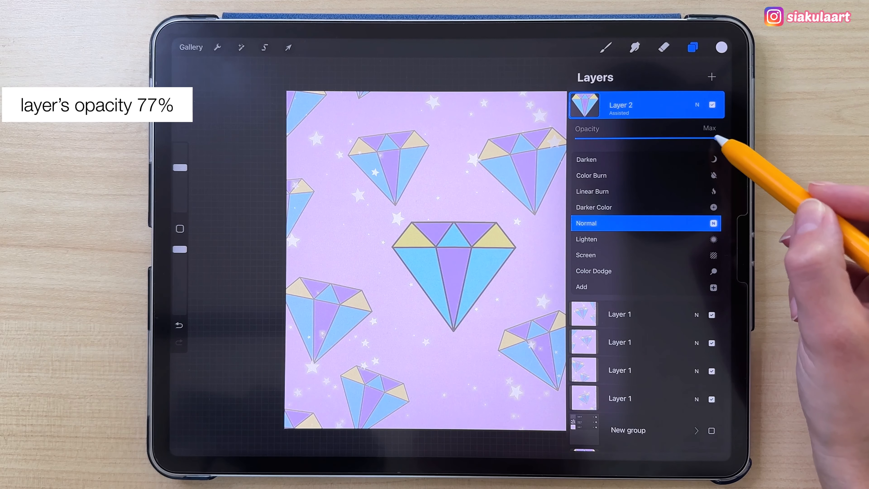
pyautogui.moveTo(721, 137); pyautogui.dragTo(671, 138)
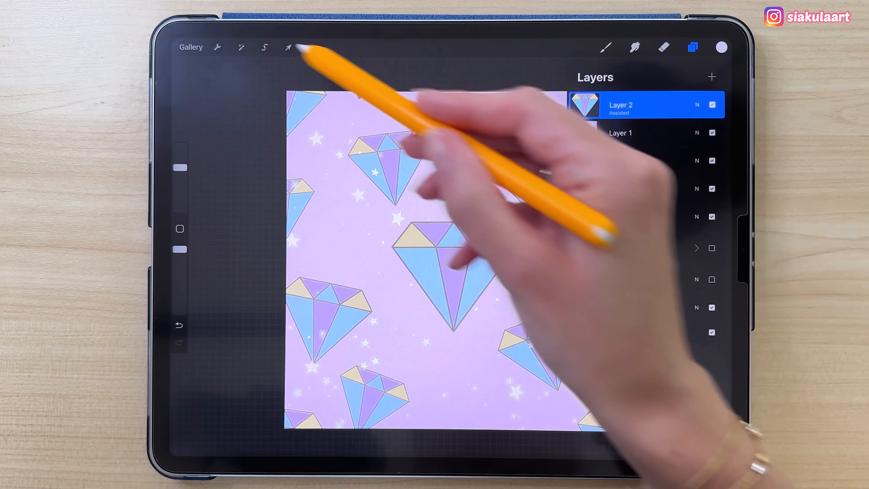
pyautogui.click(288, 47)
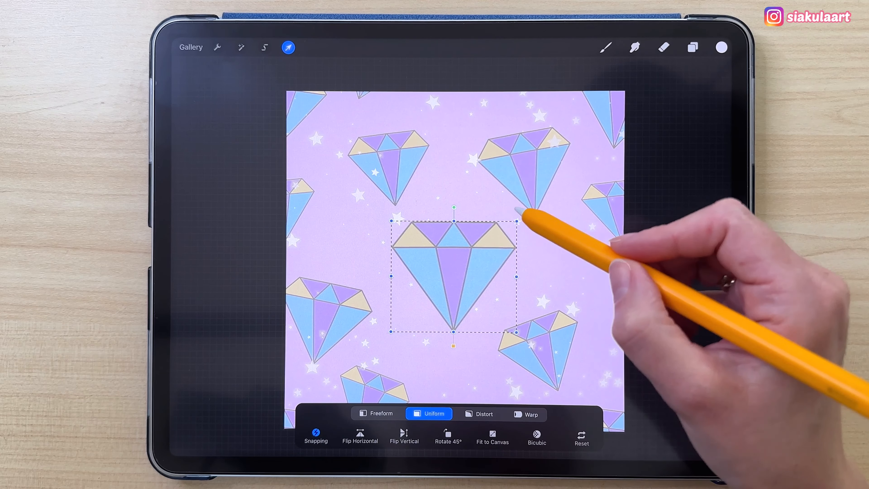
pyautogui.moveTo(518, 215); pyautogui.dragTo(499, 239)
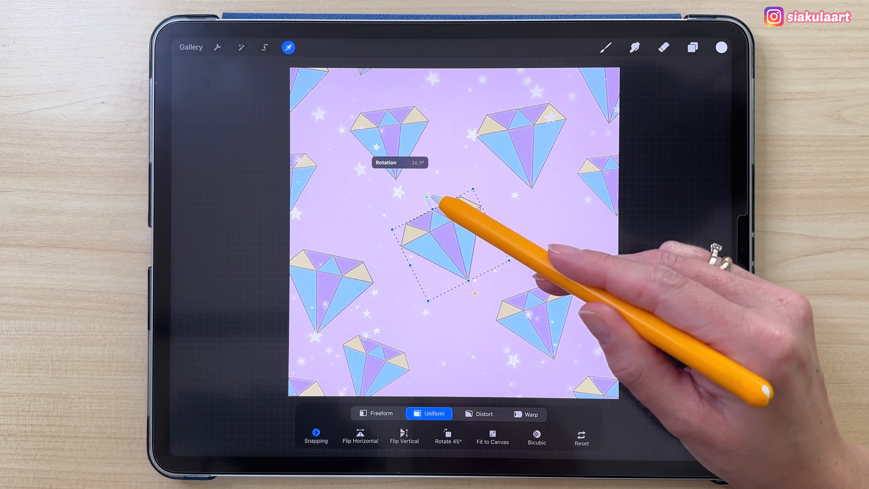
pyautogui.click(692, 47)
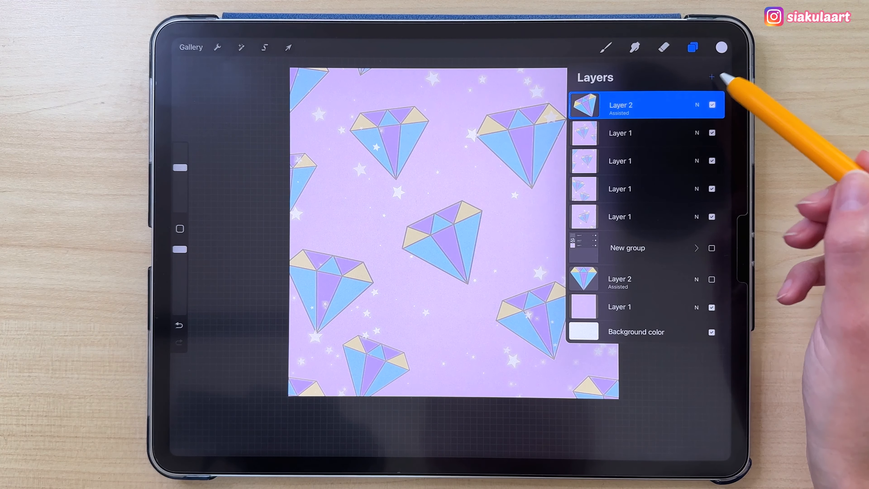
pyautogui.click(712, 77)
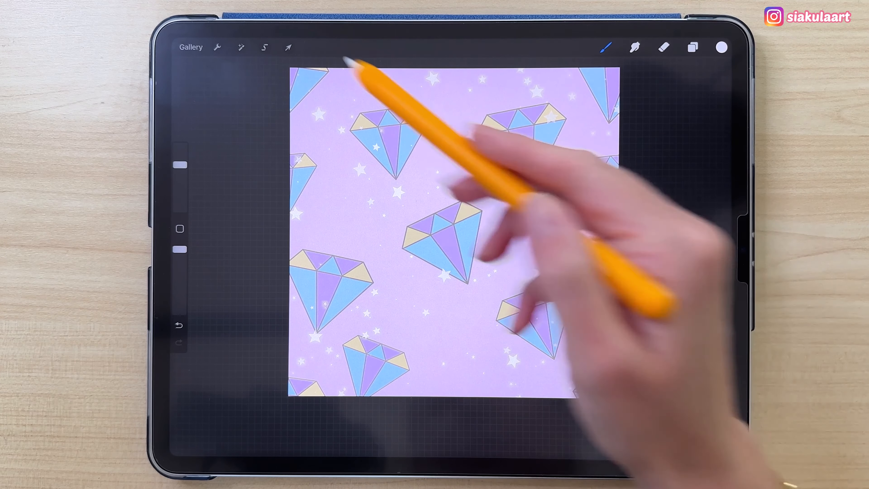
# Reposition the stars, duplicate the star layer and shift the copy to scatter sparkles over the centre diamond
pyautogui.click(288, 47)
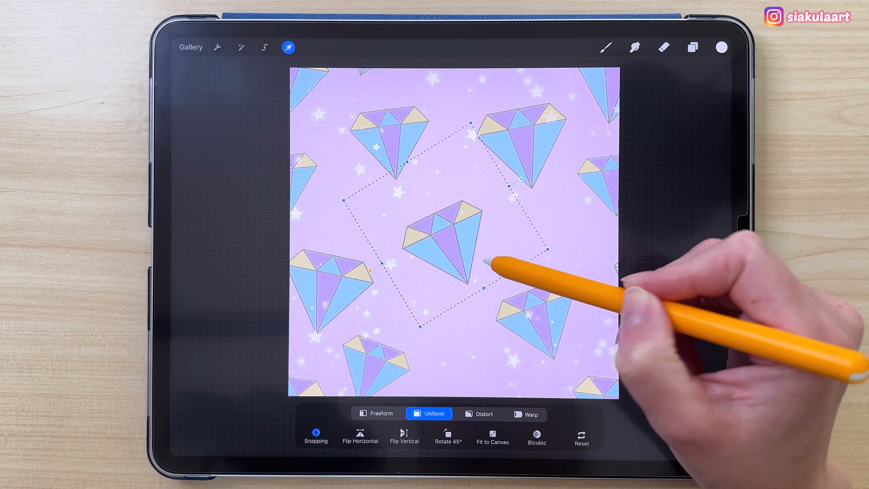
pyautogui.click(288, 47)
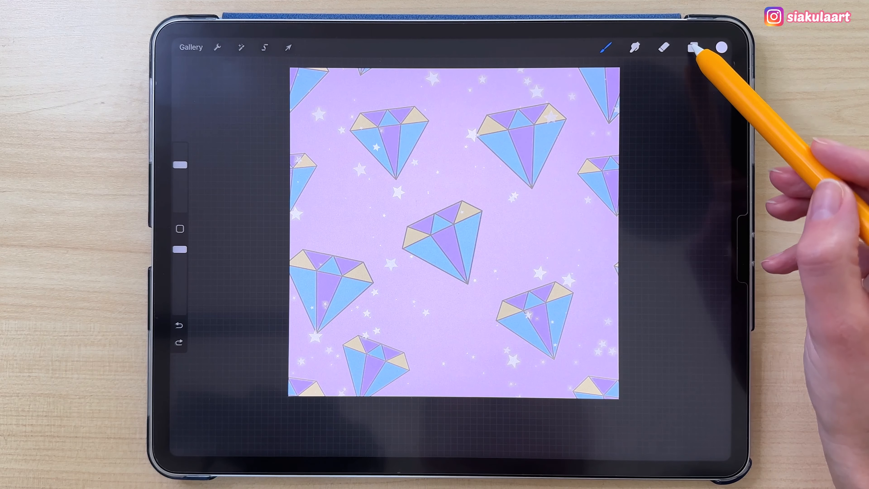
pyautogui.click(692, 47)
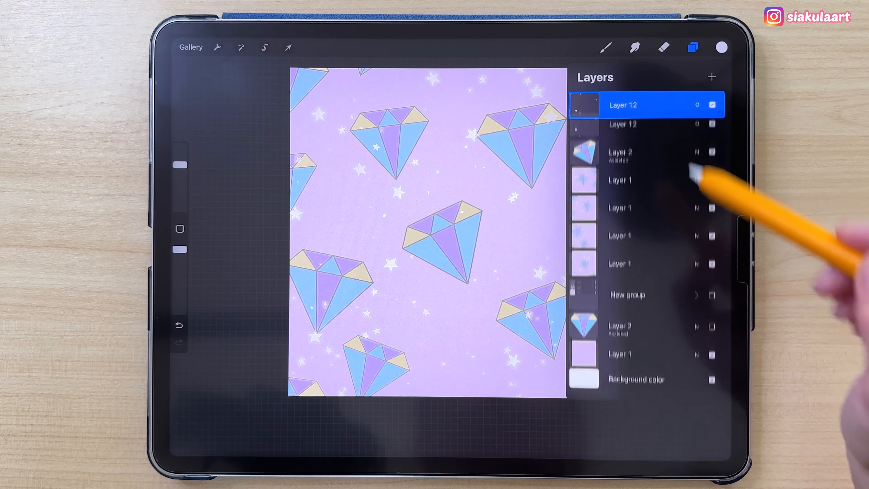
pyautogui.click(288, 48)
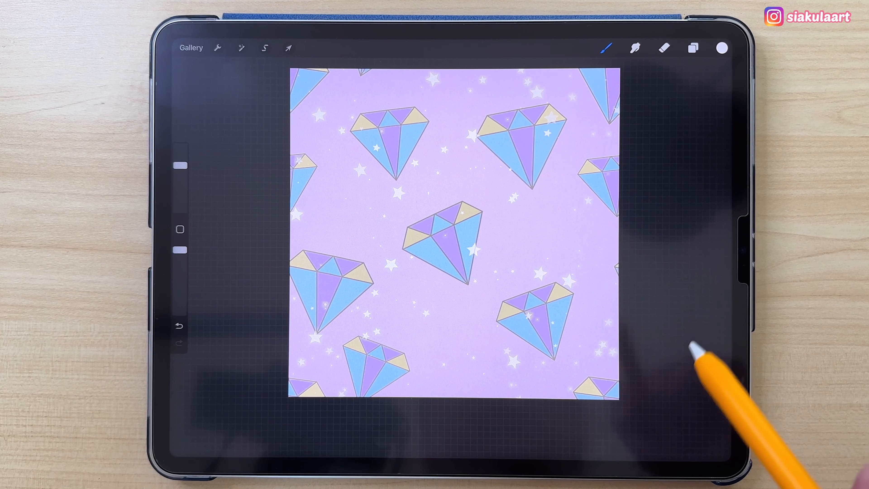
pyautogui.click(218, 48)
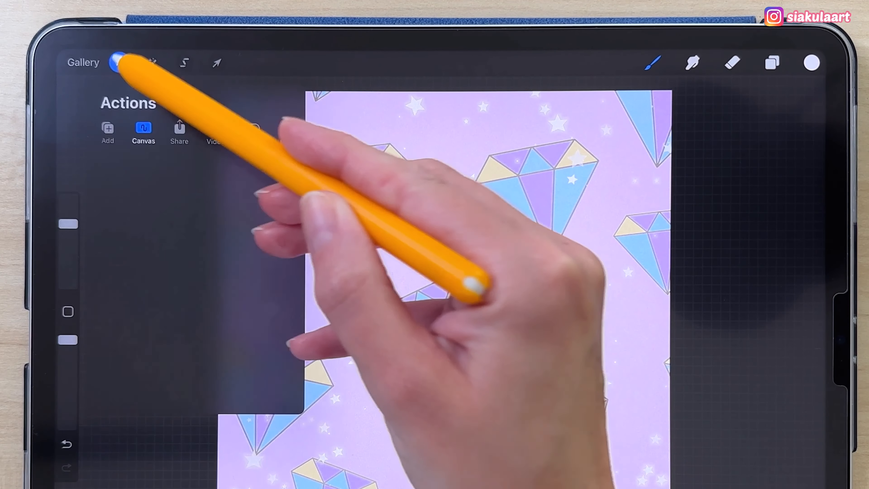
# View the share formats, return to the gallery and bring up the new canvas size list
pyautogui.click(180, 132)
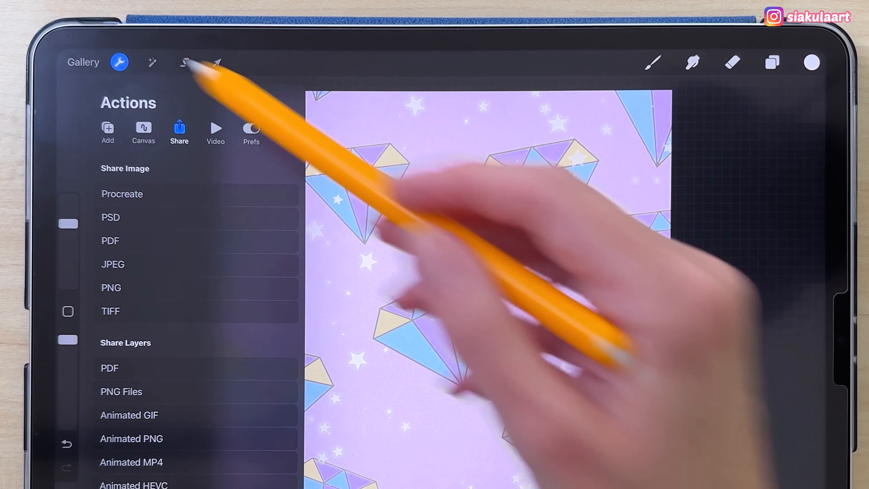
pyautogui.click(83, 62)
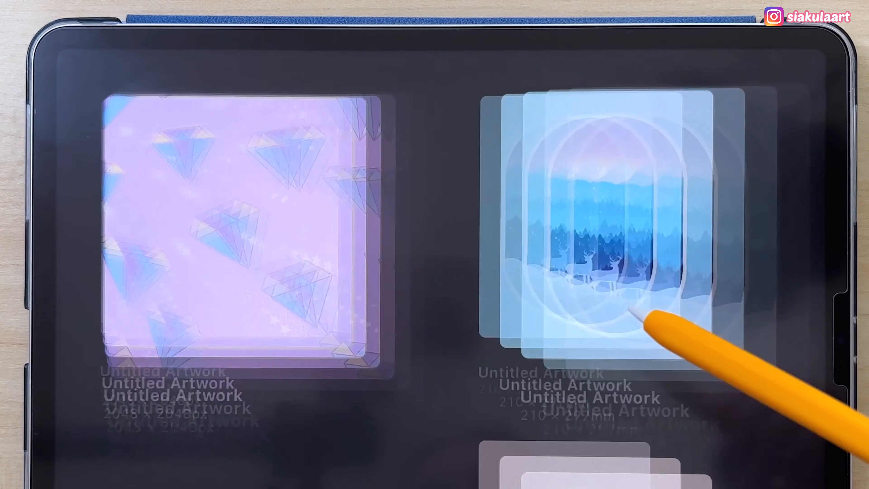
pyautogui.click(808, 86)
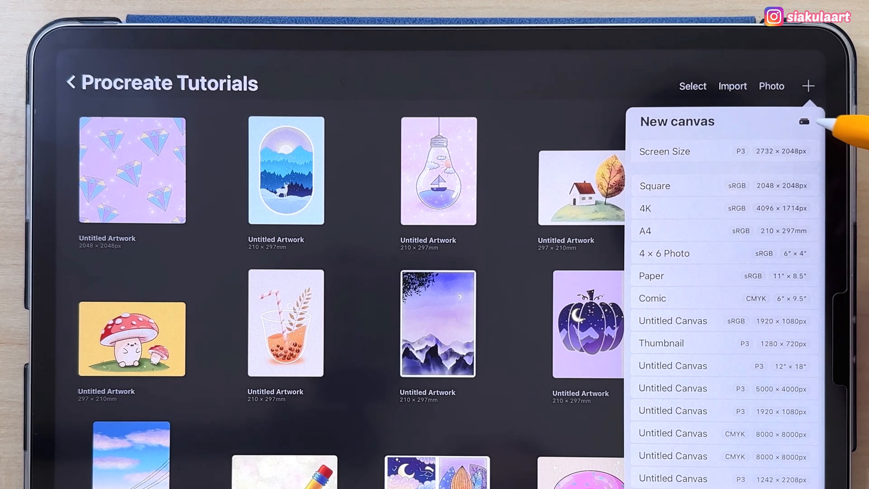
# Create a custom tall portrait canvas with the sRGB IEC61966-2.1 colour profile
pyautogui.click(805, 122)
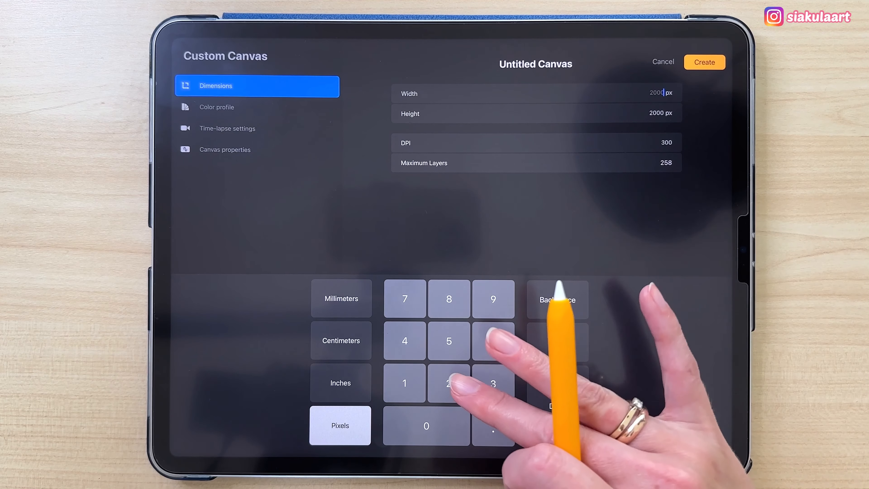
pyautogui.click(449, 299)
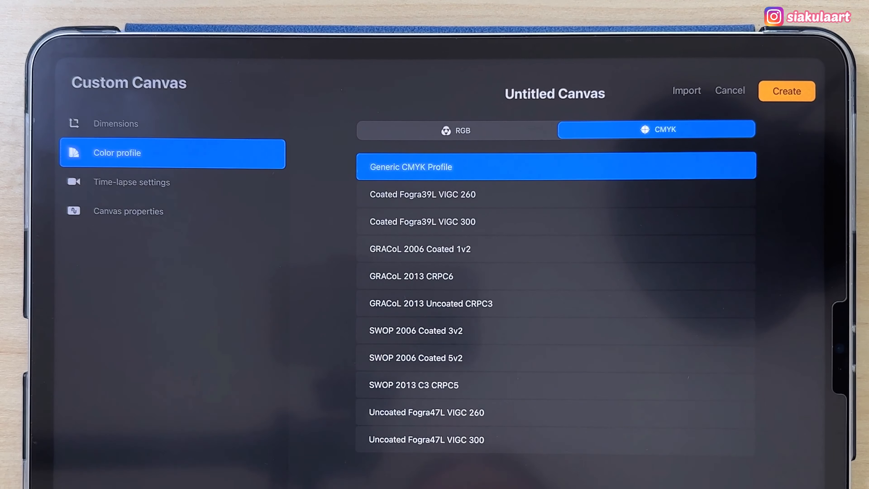
pyautogui.click(454, 130)
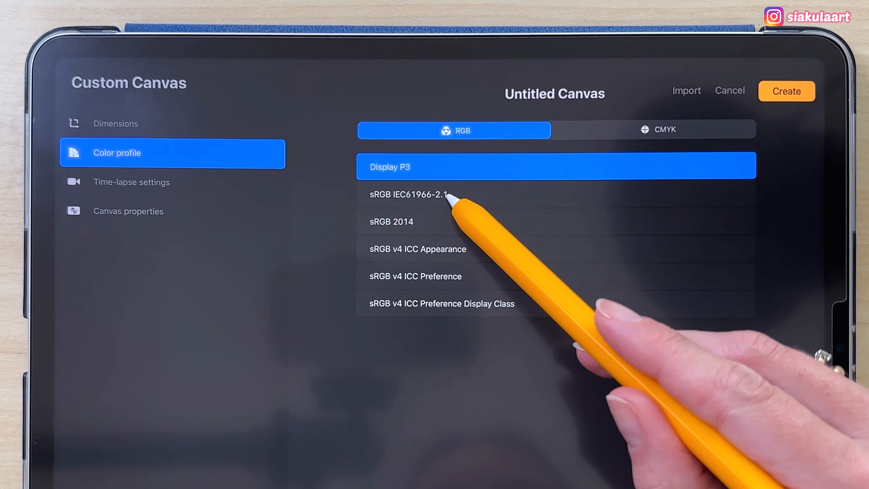
pyautogui.click(408, 195)
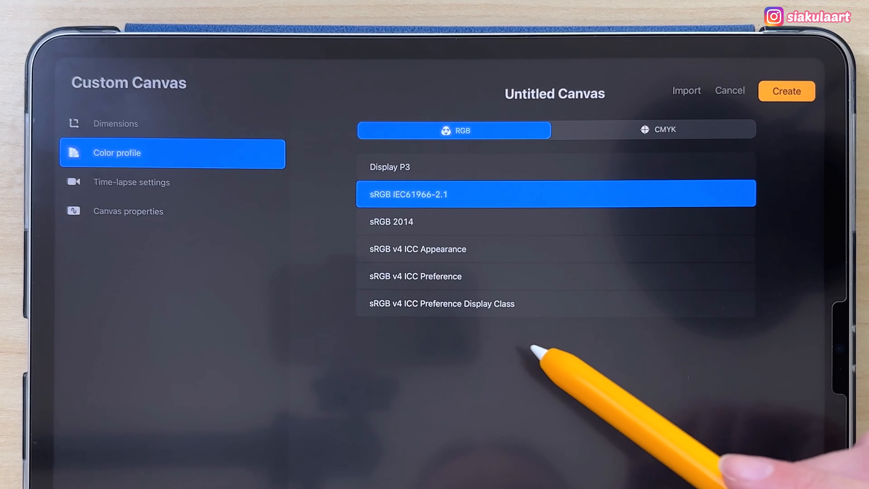
pyautogui.click(786, 90)
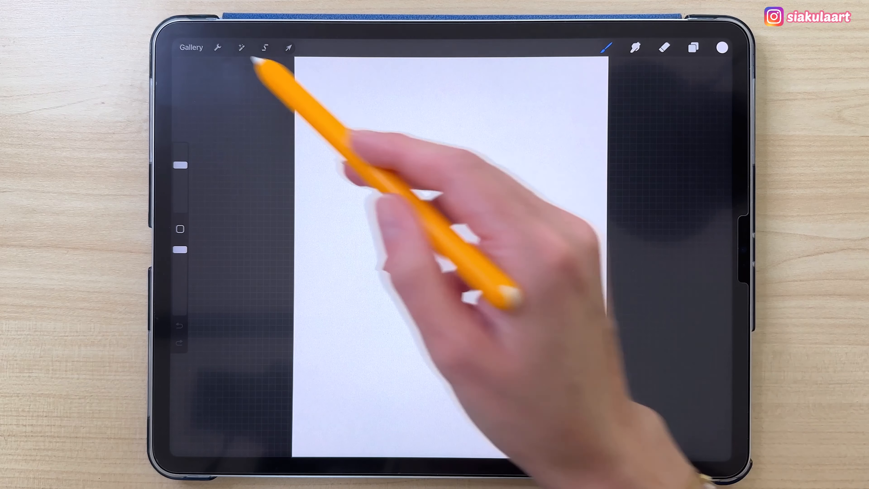
# Insert the diamond pattern image from Photos and shrink it into a small top-left tile
pyautogui.click(217, 48)
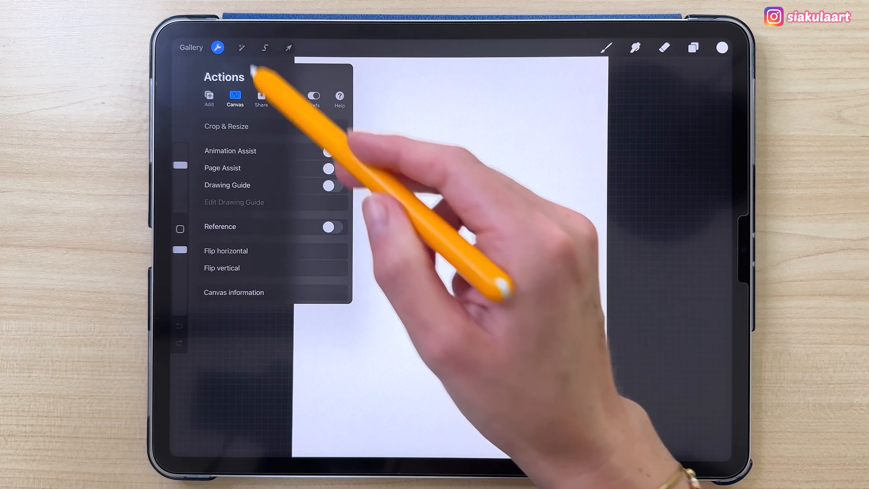
pyautogui.click(209, 98)
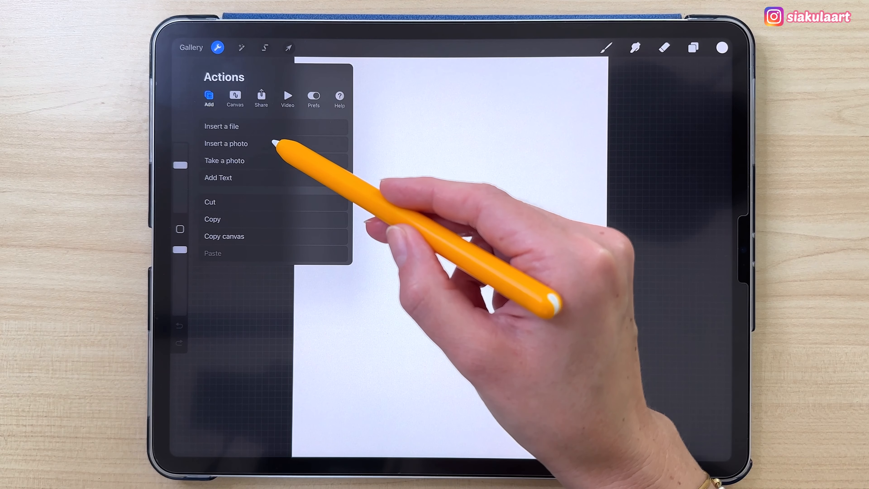
pyautogui.click(226, 144)
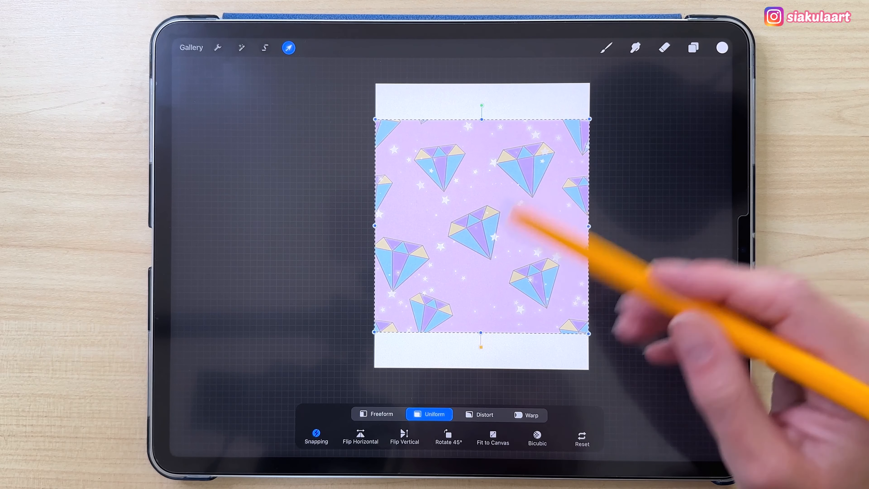
pyautogui.moveTo(590, 333); pyautogui.dragTo(582, 324)
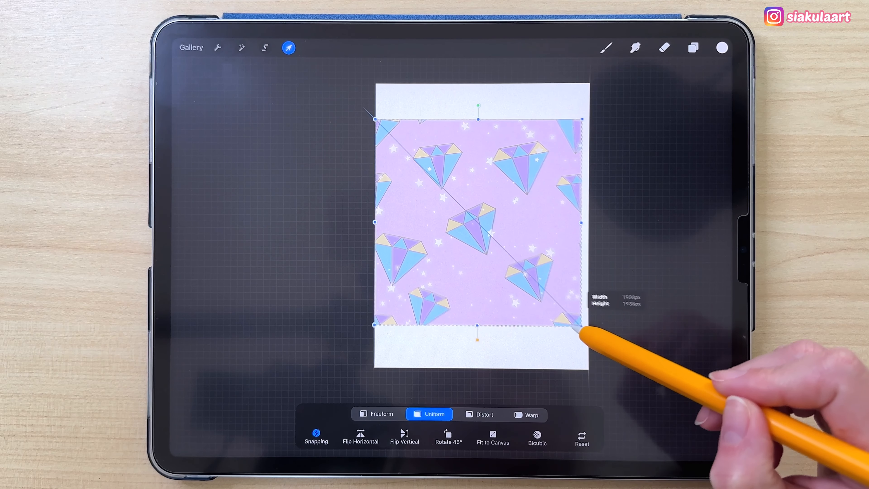
pyautogui.moveTo(582, 324); pyautogui.dragTo(515, 261)
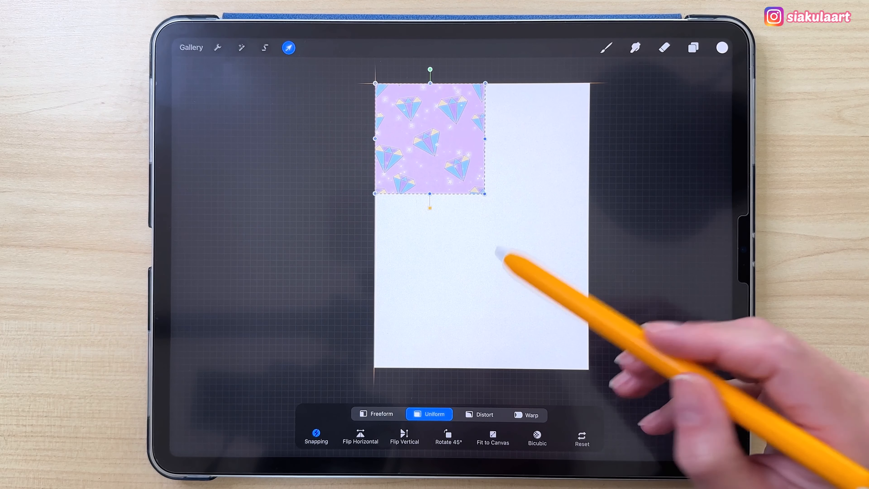
pyautogui.click(693, 48)
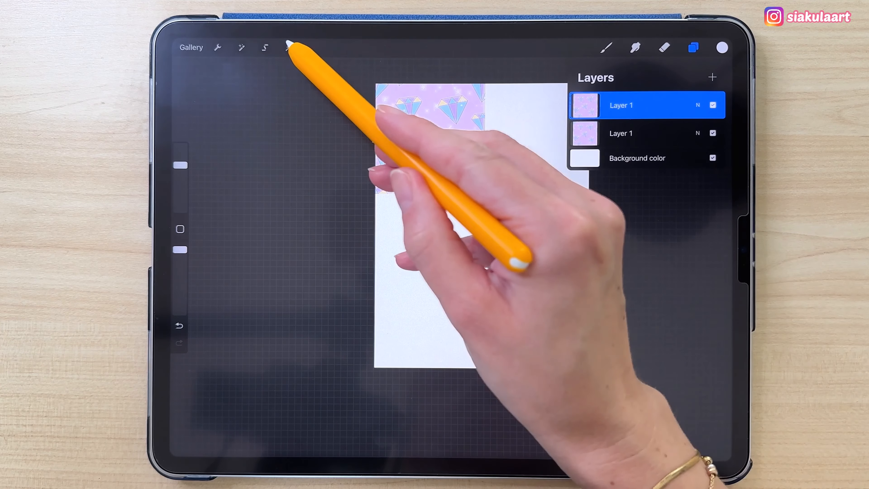
# Place a tile copy beside the first, duplicate again and position the next copy below the top row
pyautogui.click(288, 47)
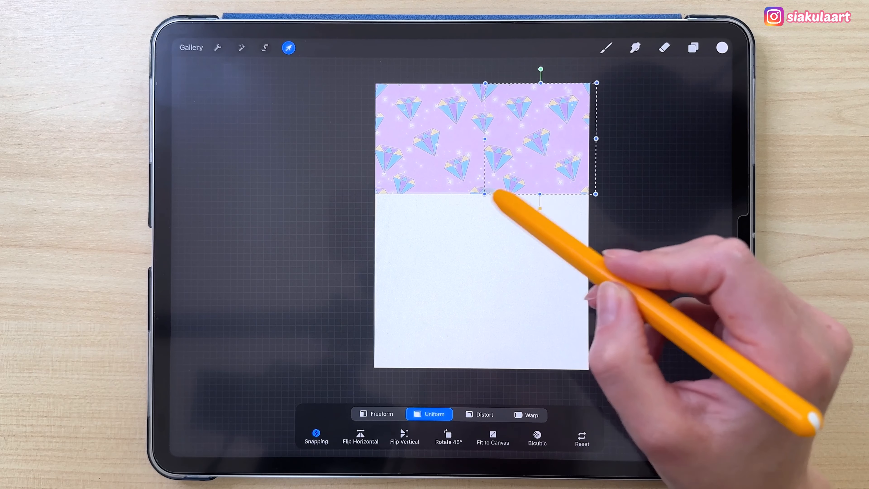
pyautogui.click(694, 47)
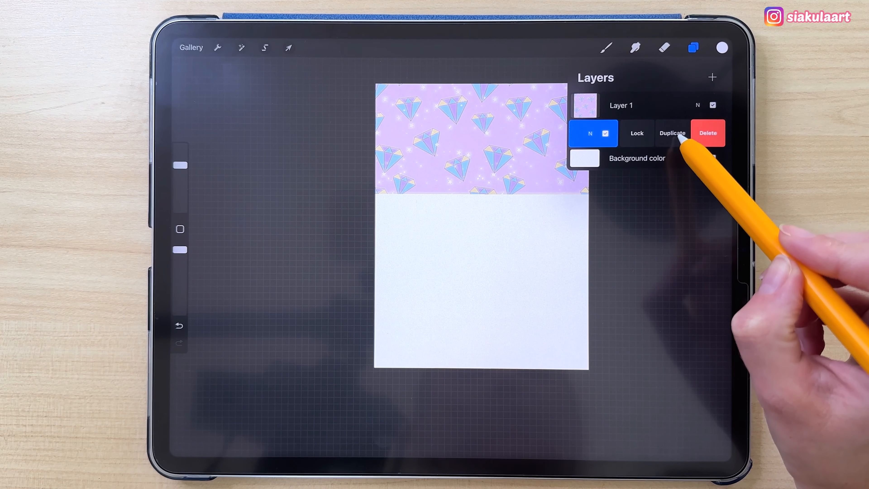
pyautogui.click(673, 133)
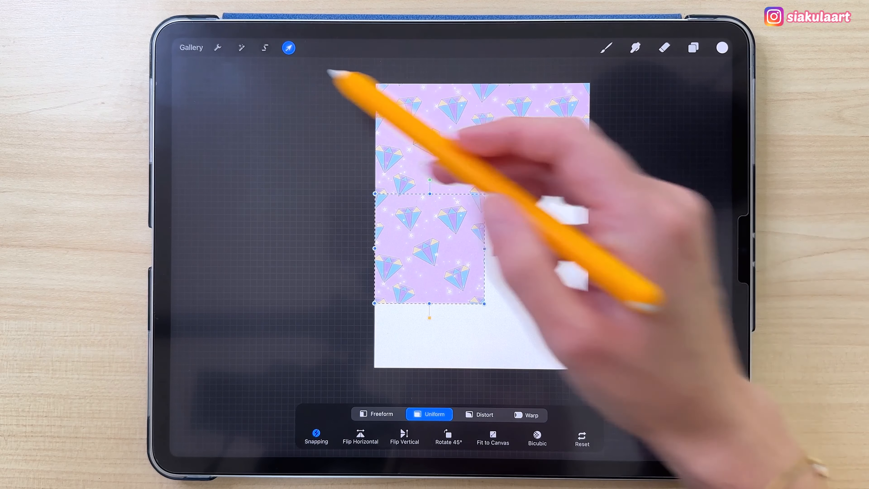
pyautogui.click(694, 48)
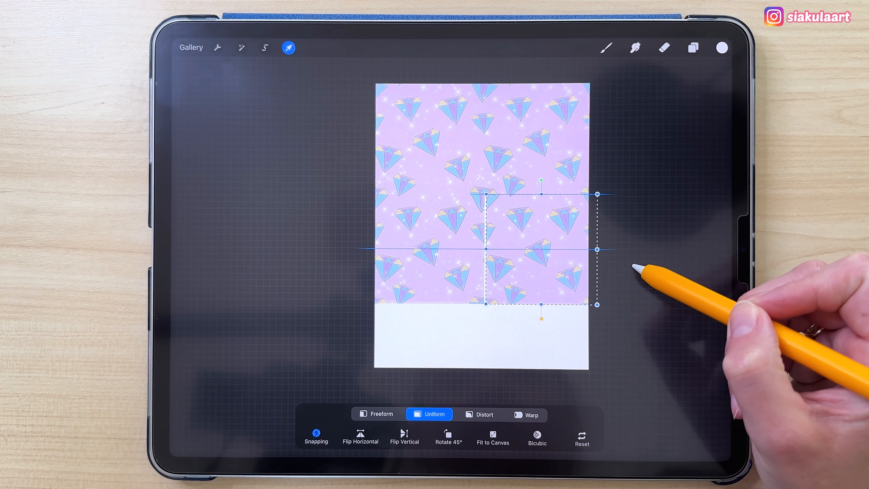
pyautogui.click(693, 48)
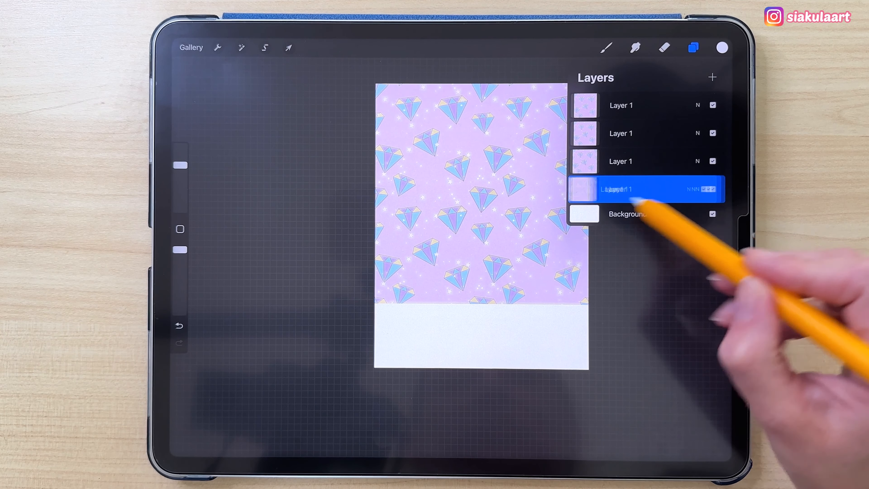
# Reorder the tile layers and move the last tile into the bottom-right gap
pyautogui.click(289, 47)
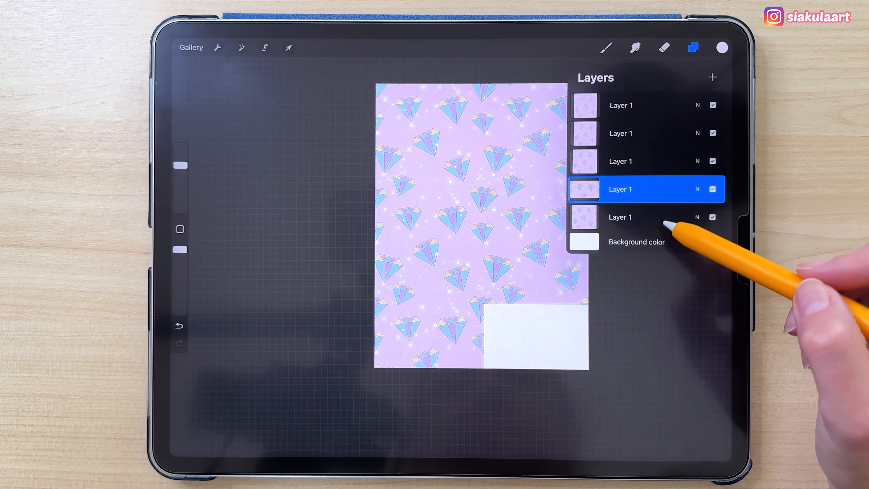
pyautogui.click(621, 217)
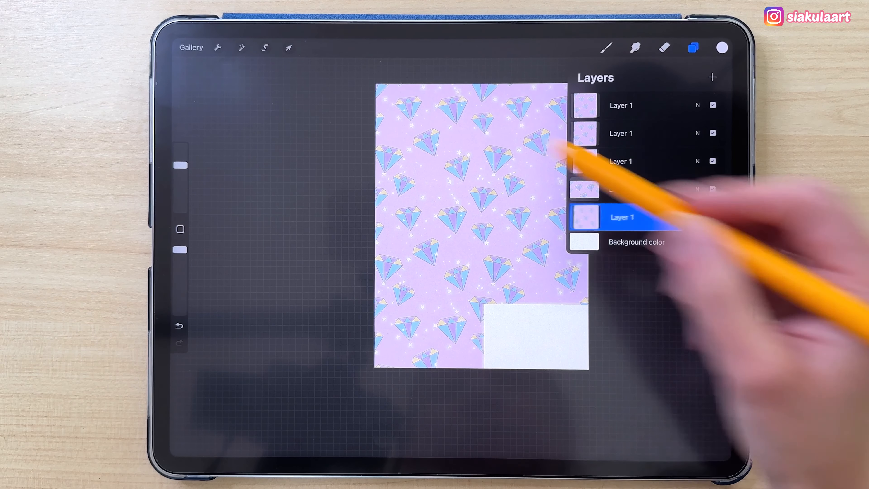
pyautogui.click(288, 47)
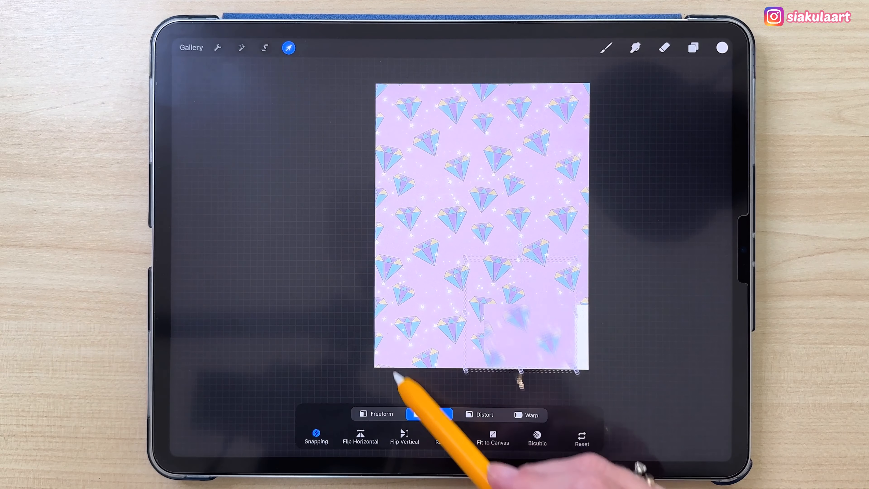
pyautogui.click(434, 414)
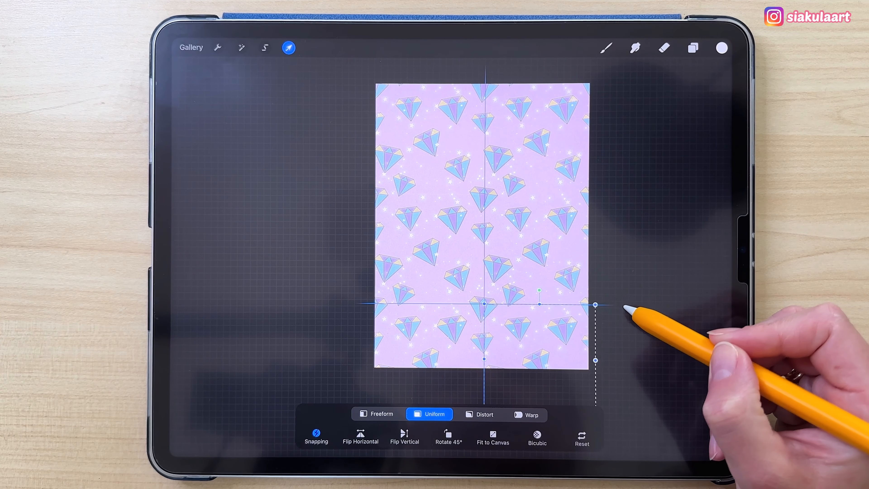